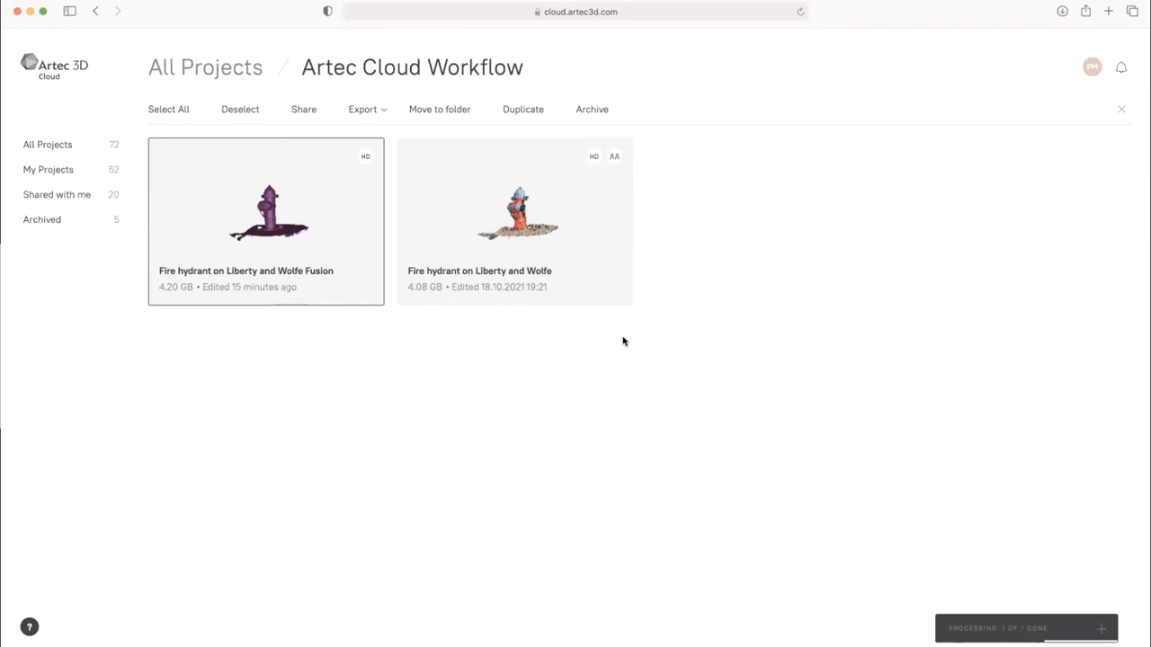
mouse_move(697, 379)
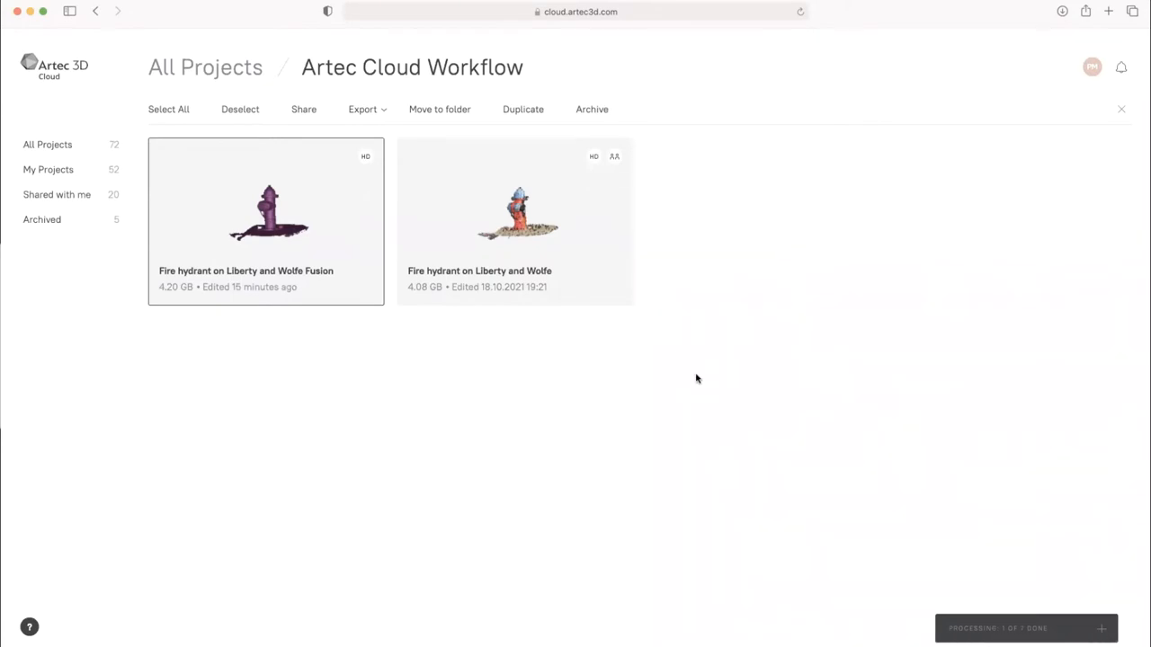
mouse_move(241, 207)
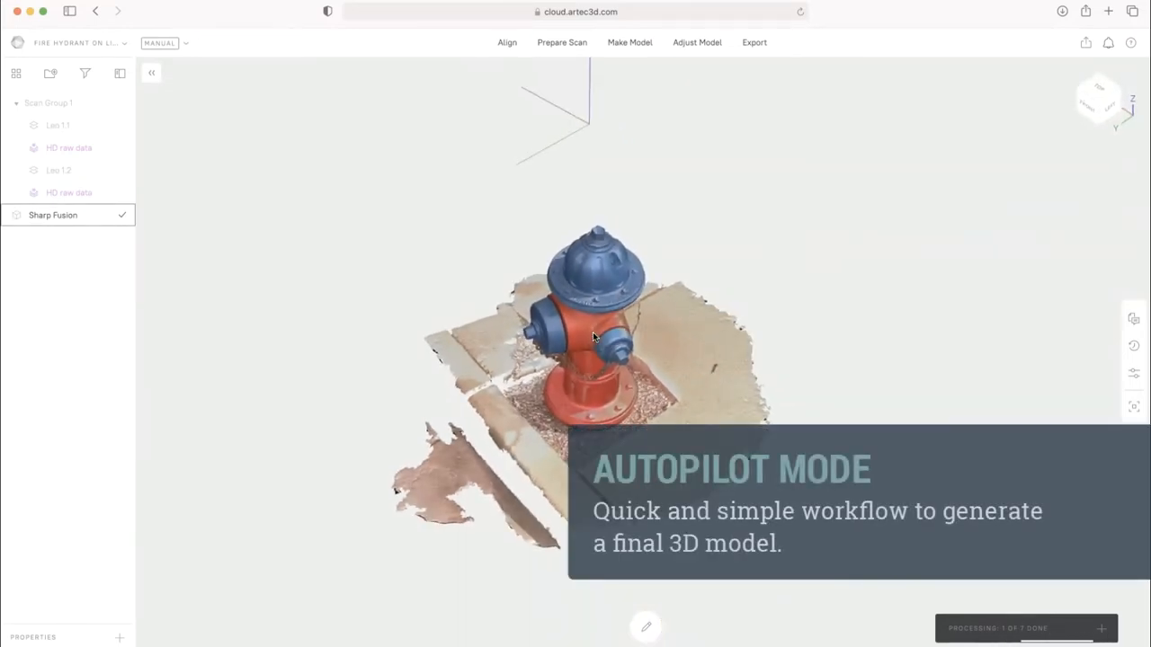
drag(593, 338, 593, 297)
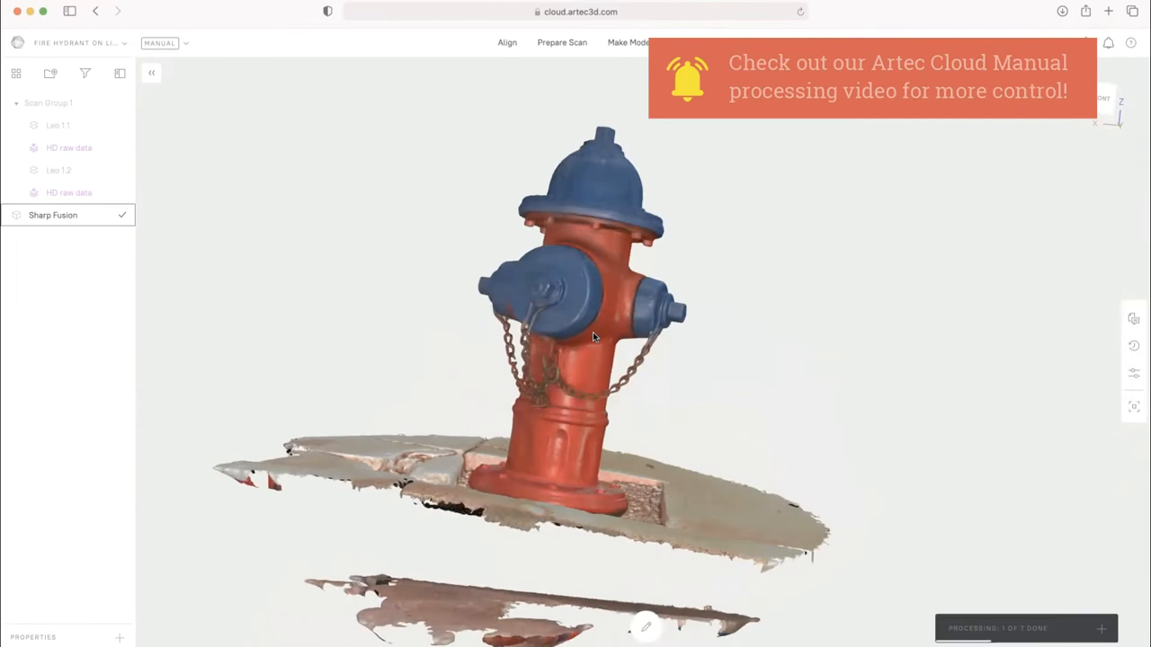
drag(593, 337, 558, 324)
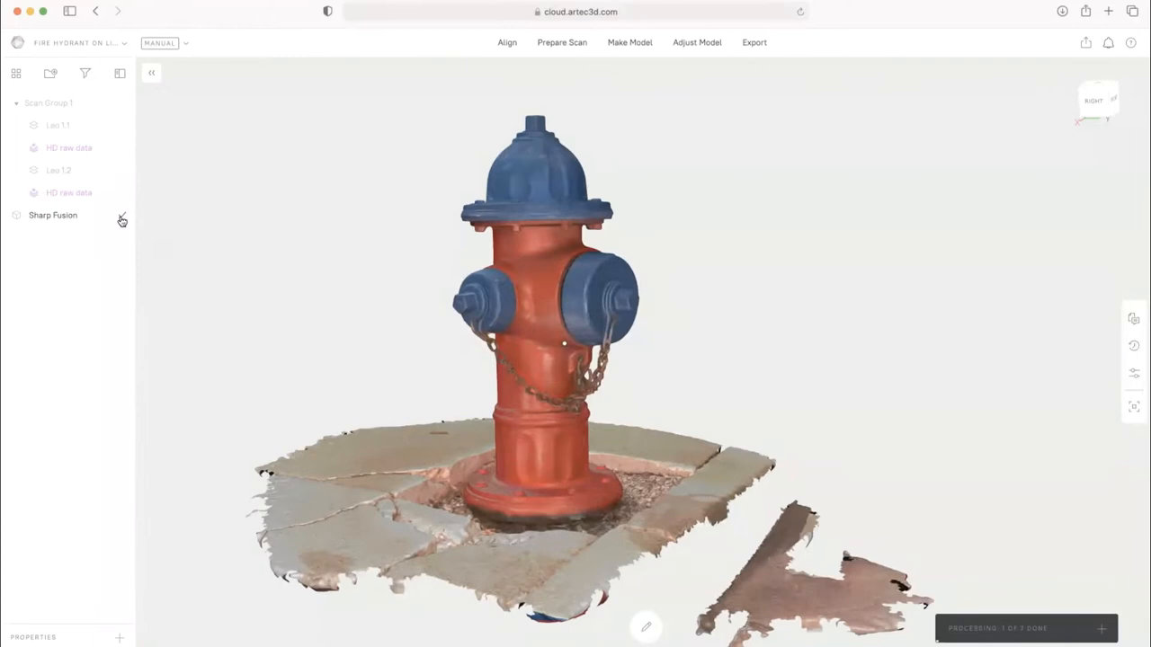
Hide the Sharp Fusion model and display the Leo 1.1 and Leo 1.2 raw scans
click(53, 215)
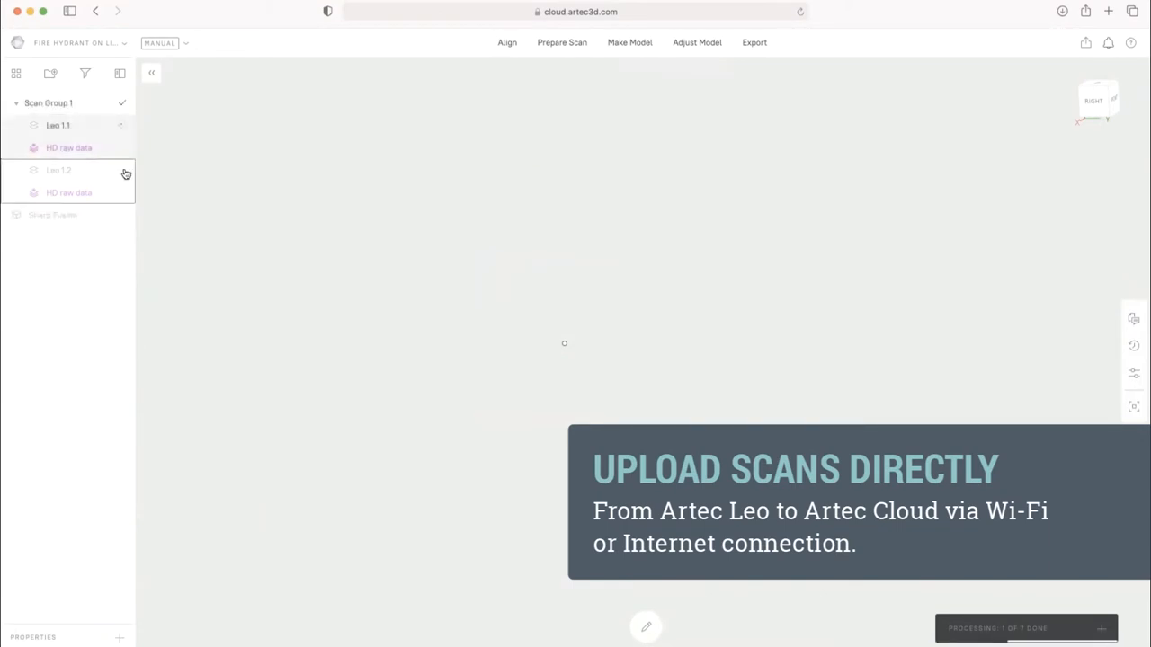
click(58, 170)
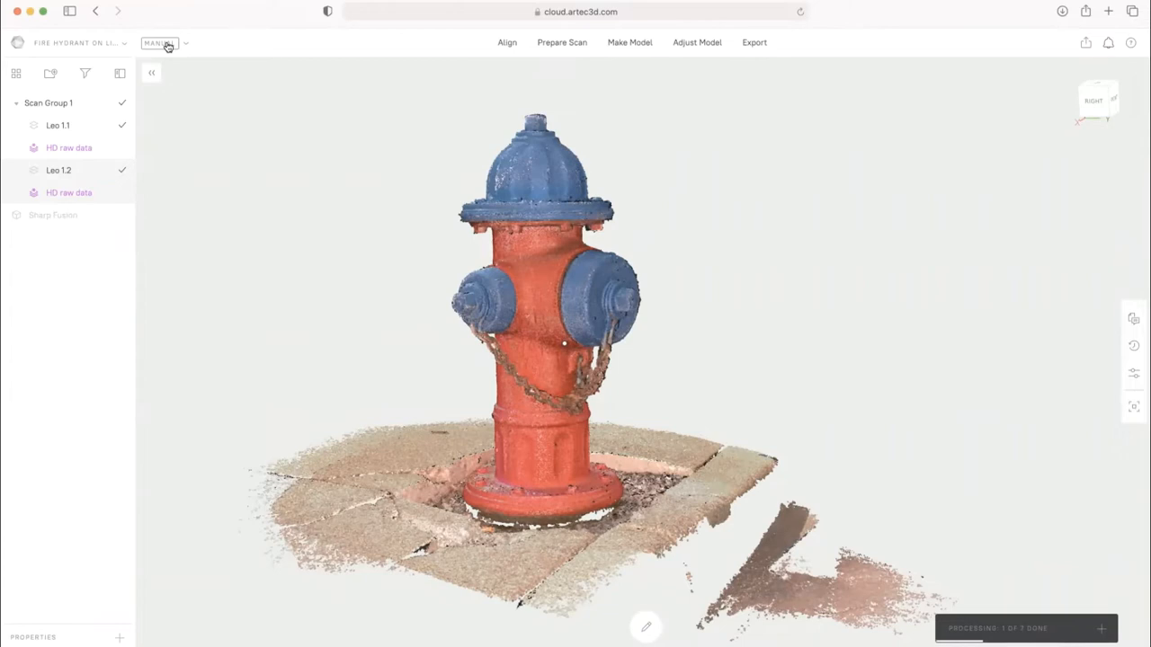
Switch processing mode from Manual to Autopilot and start it on the marked scans
click(171, 44)
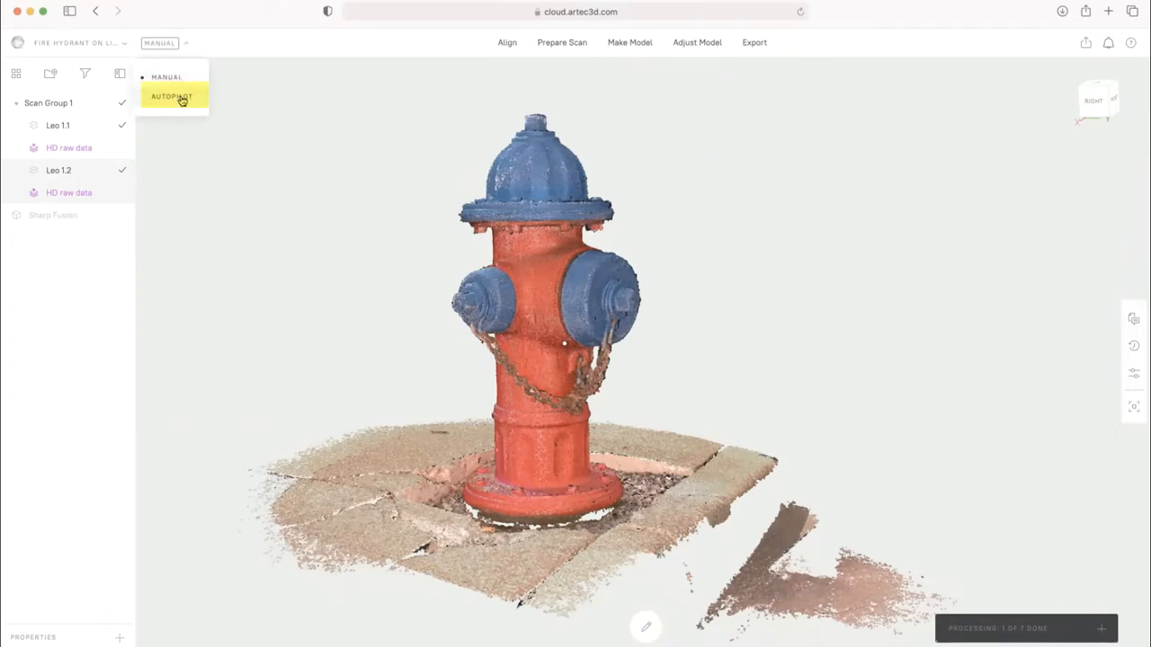
click(177, 96)
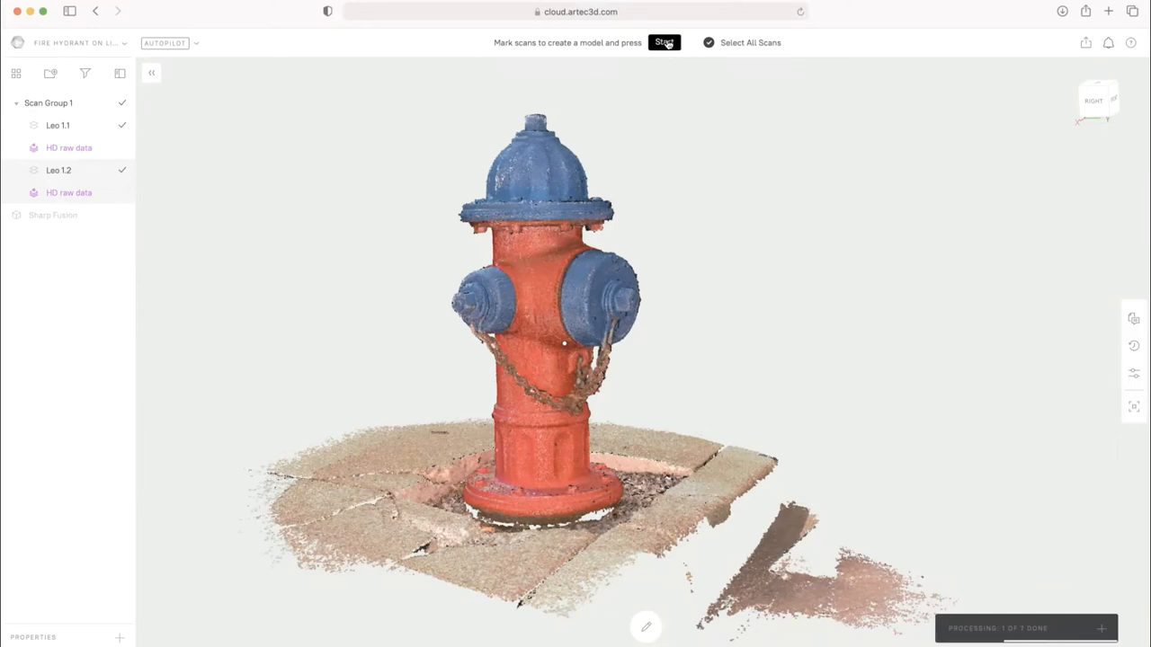
click(663, 43)
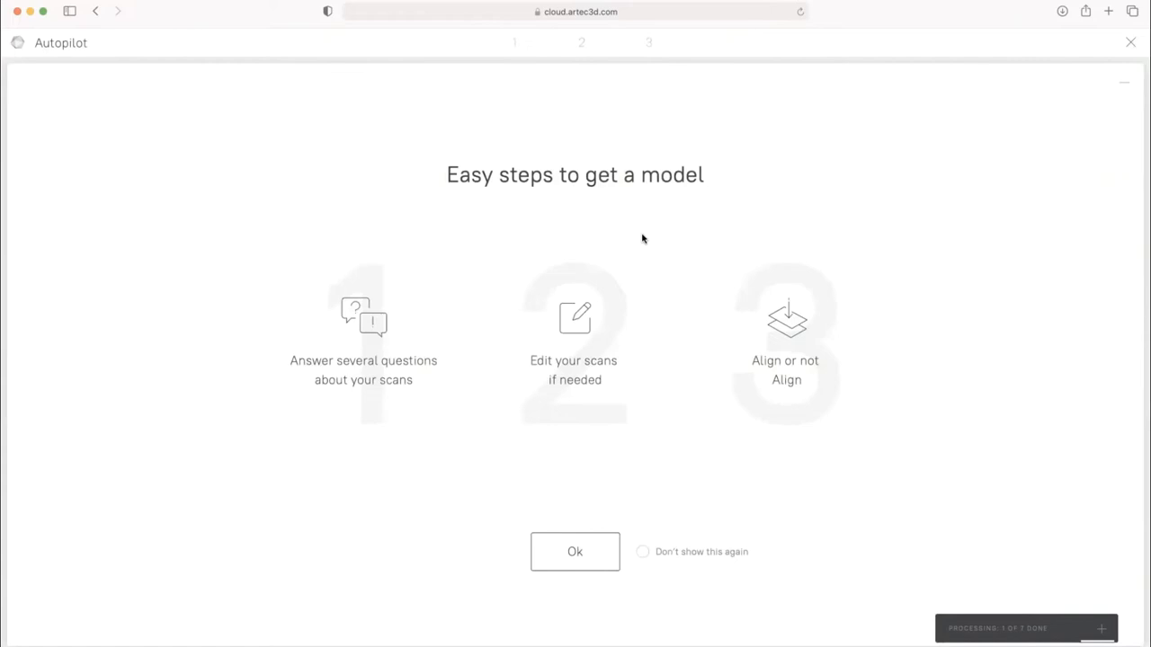
mouse_move(710, 450)
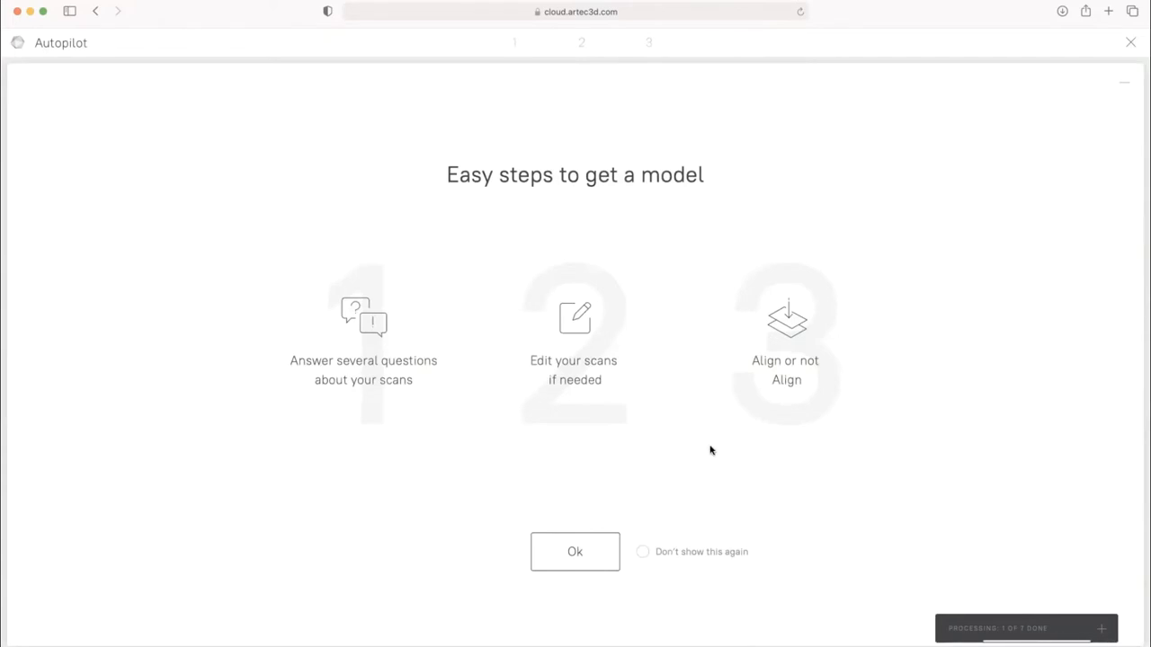
Dismiss the Autopilot introduction to reach the 'Tell us about your scans' questionnaire
click(574, 552)
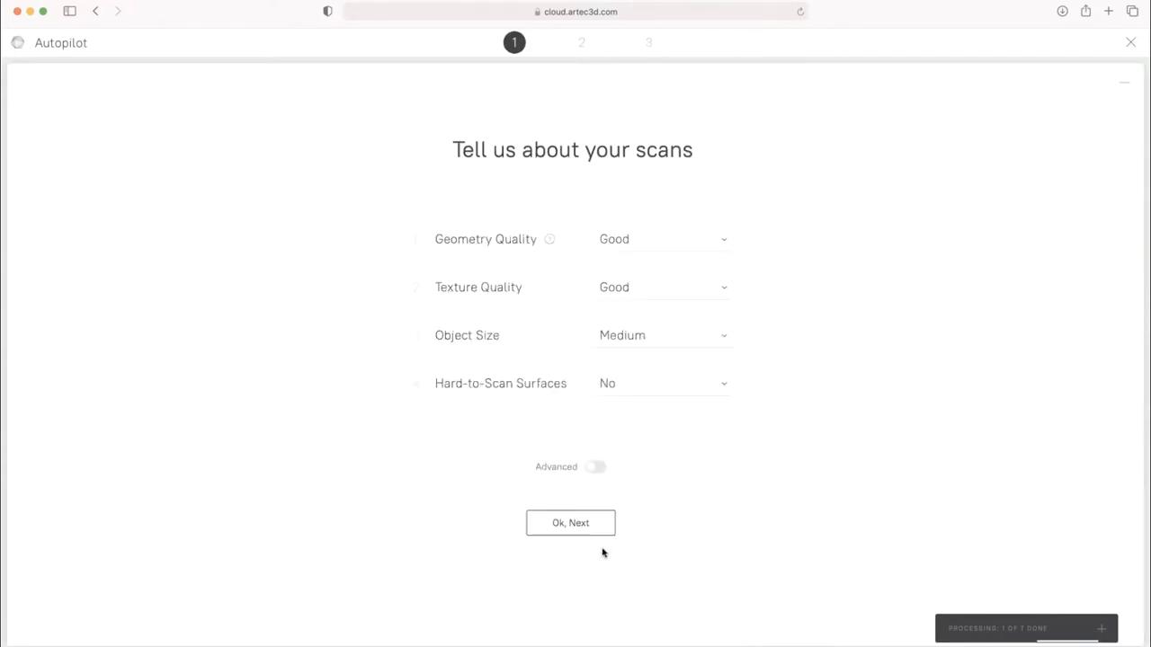
mouse_move(636, 247)
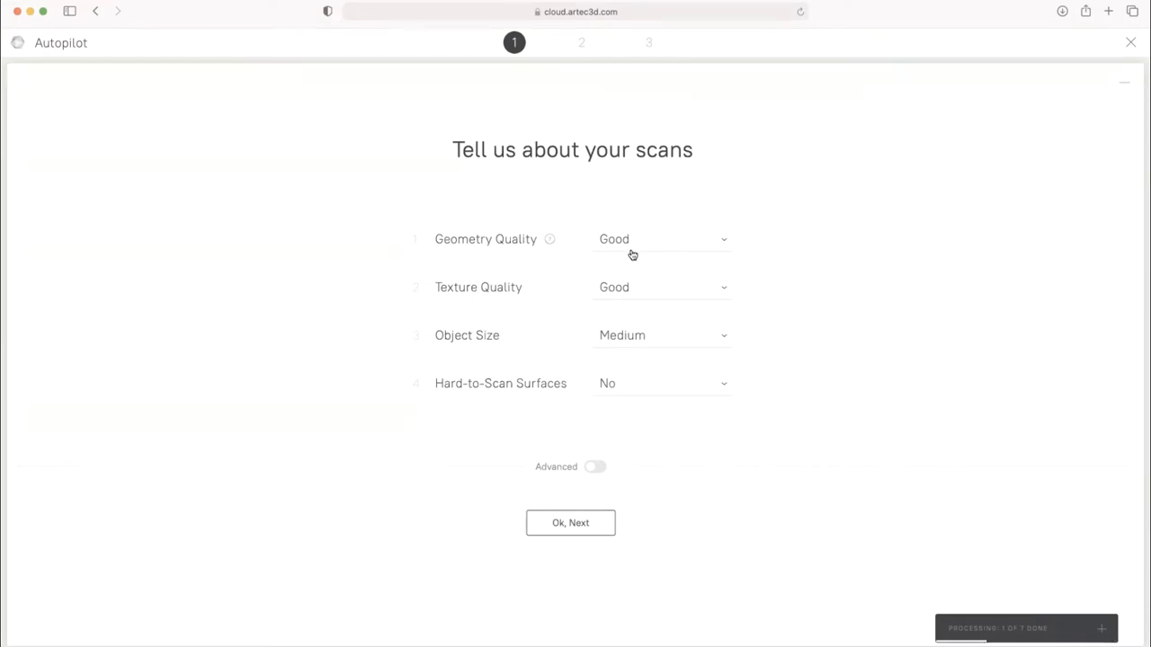
mouse_move(628, 250)
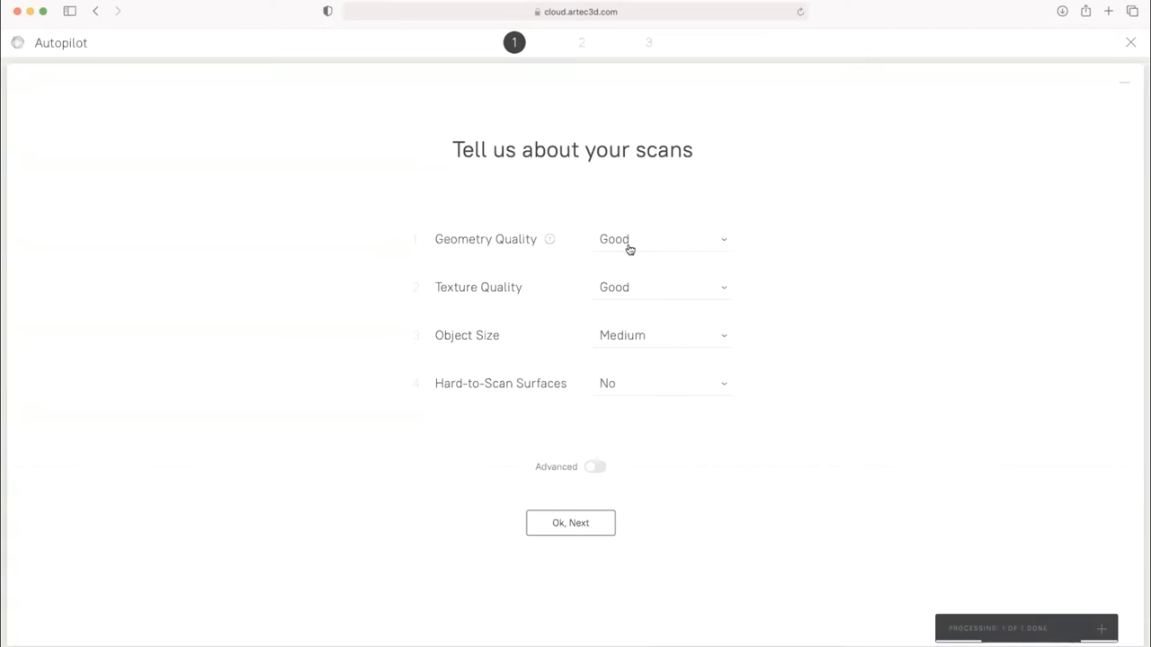
mouse_move(629, 288)
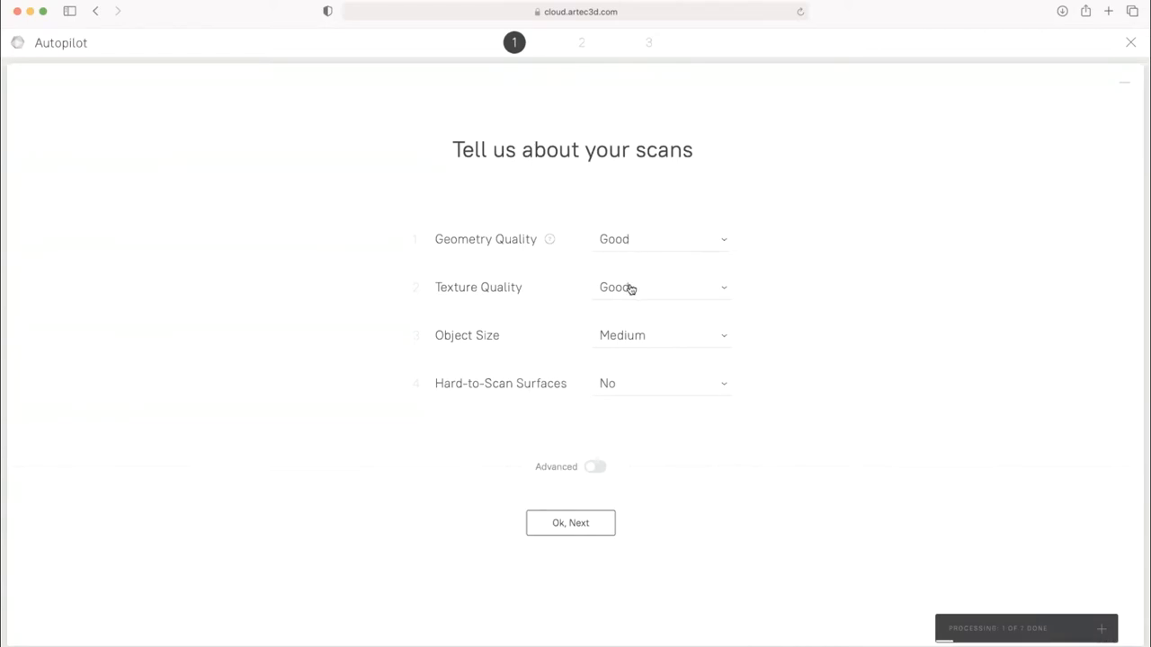
mouse_move(644, 338)
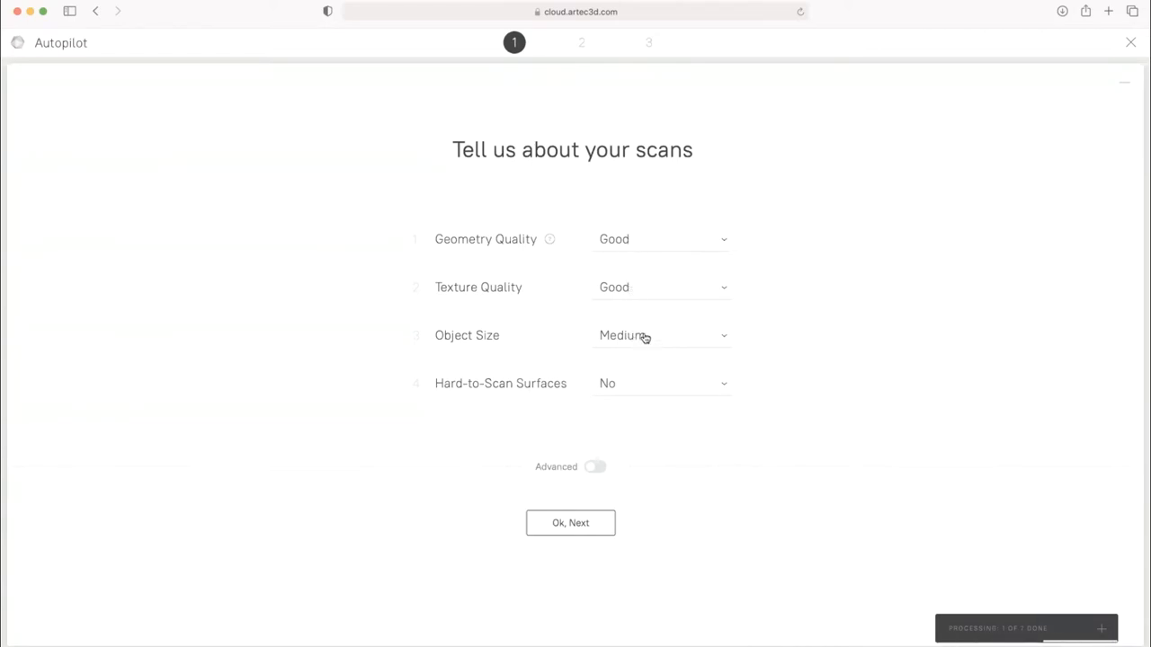
mouse_move(612, 387)
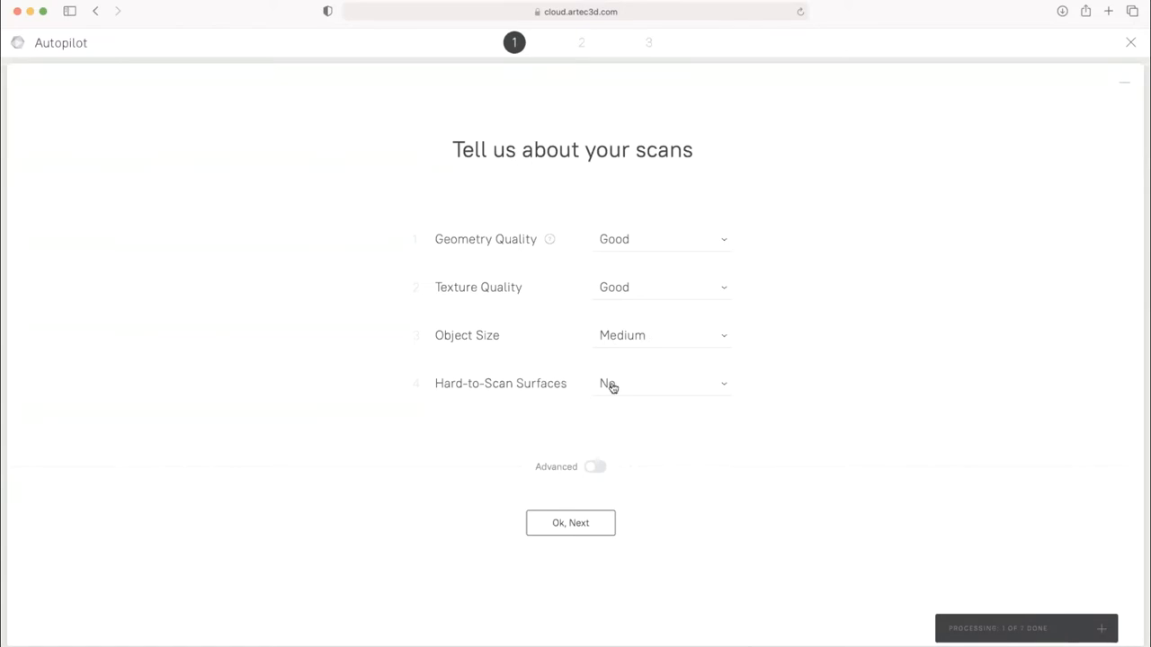
mouse_move(602, 396)
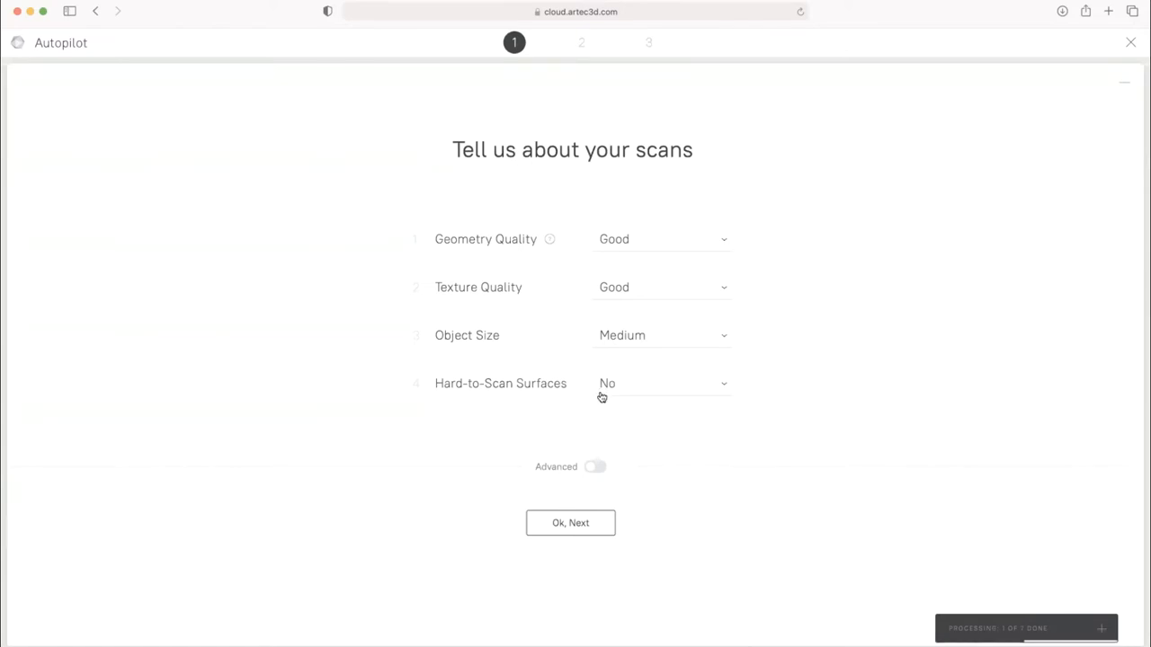
mouse_move(677, 387)
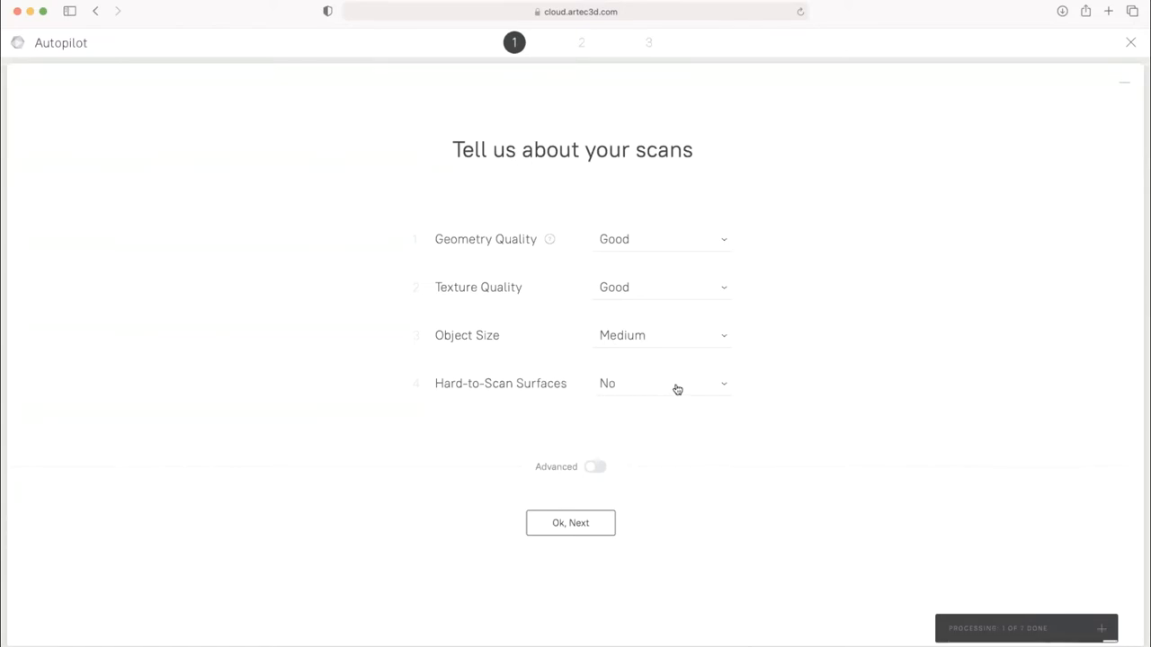
mouse_move(724, 391)
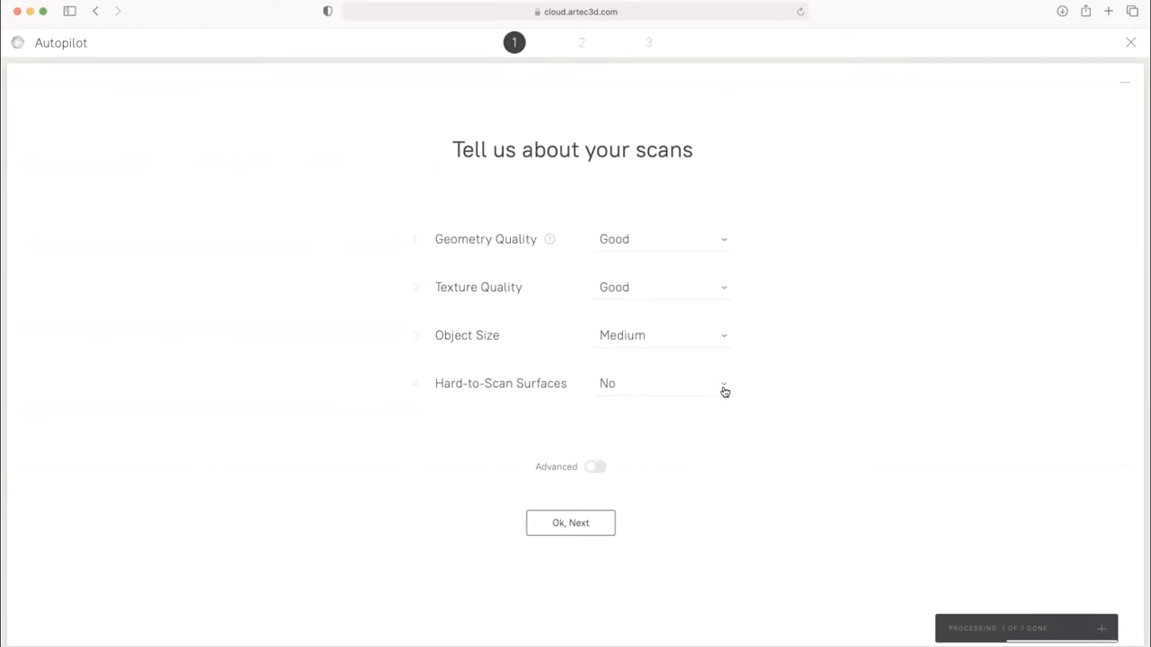
mouse_move(725, 384)
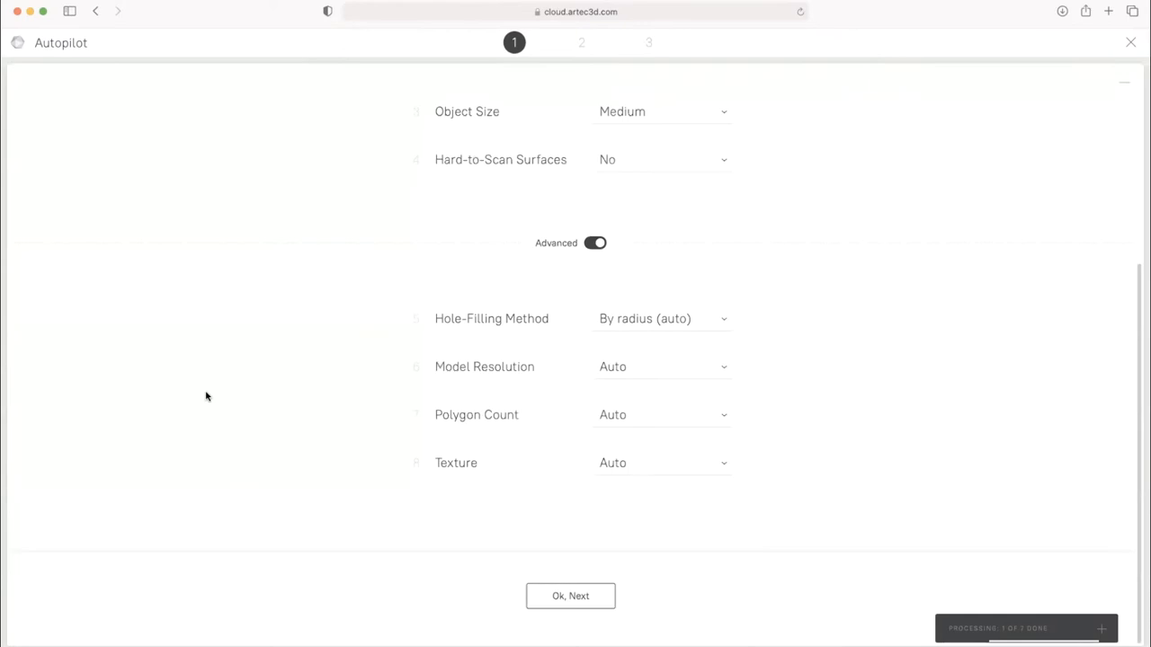
mouse_move(581, 315)
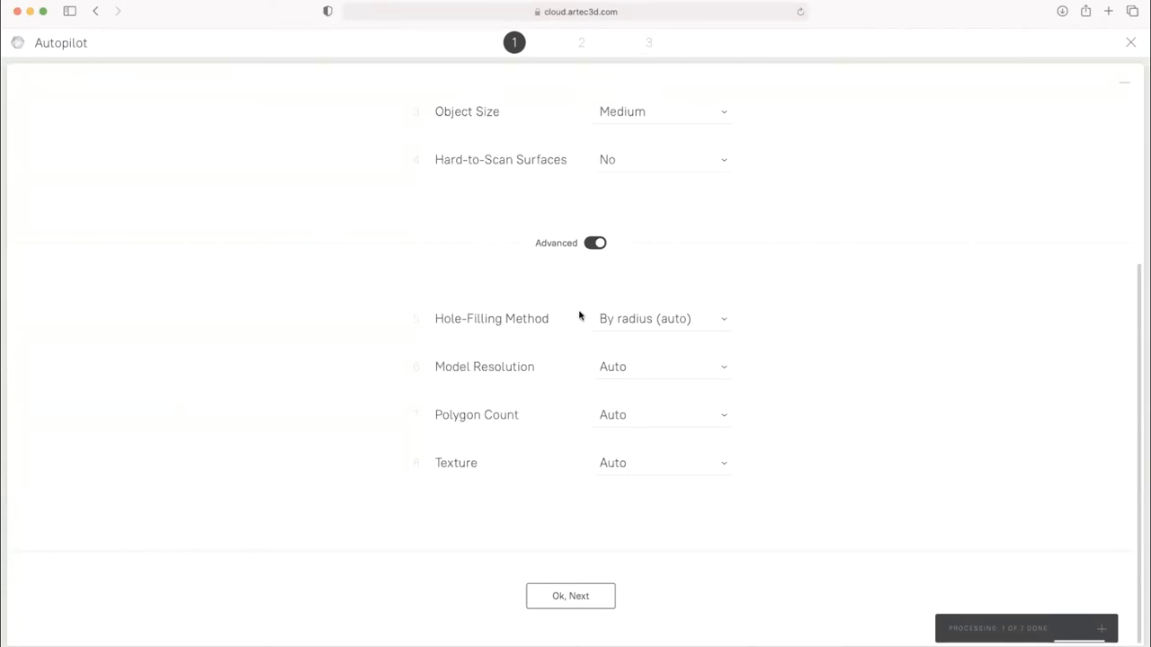
Fill holes by radius, keep Auto resolution, set polygon count by value, 2048 x 2048 texture
click(663, 318)
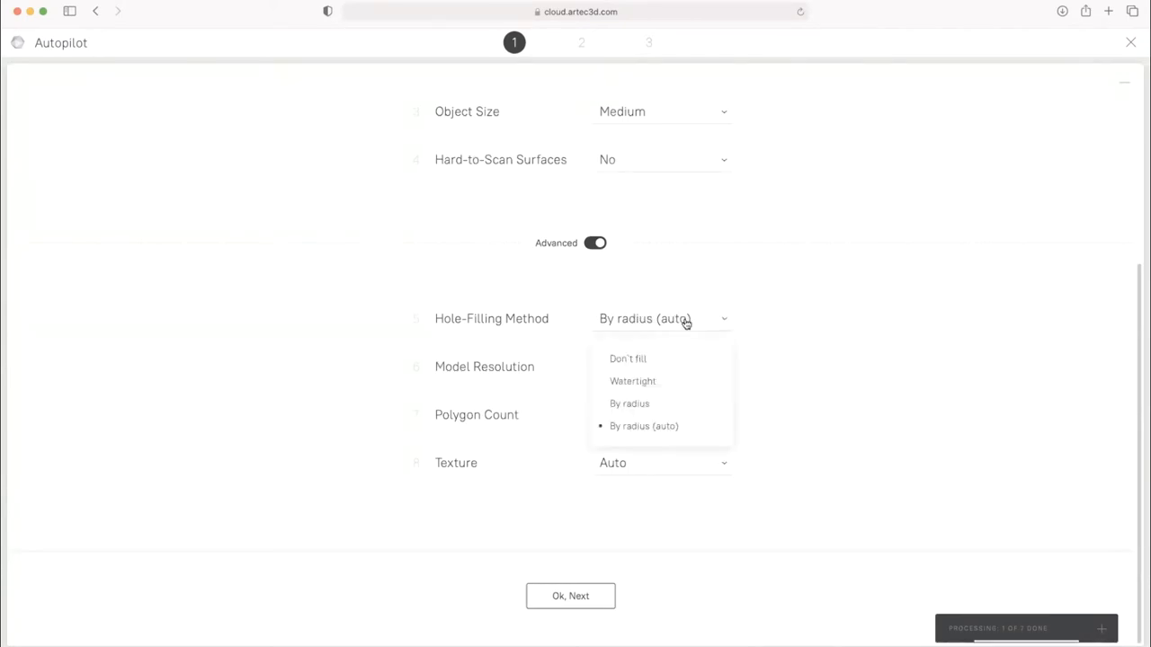
mouse_move(660, 385)
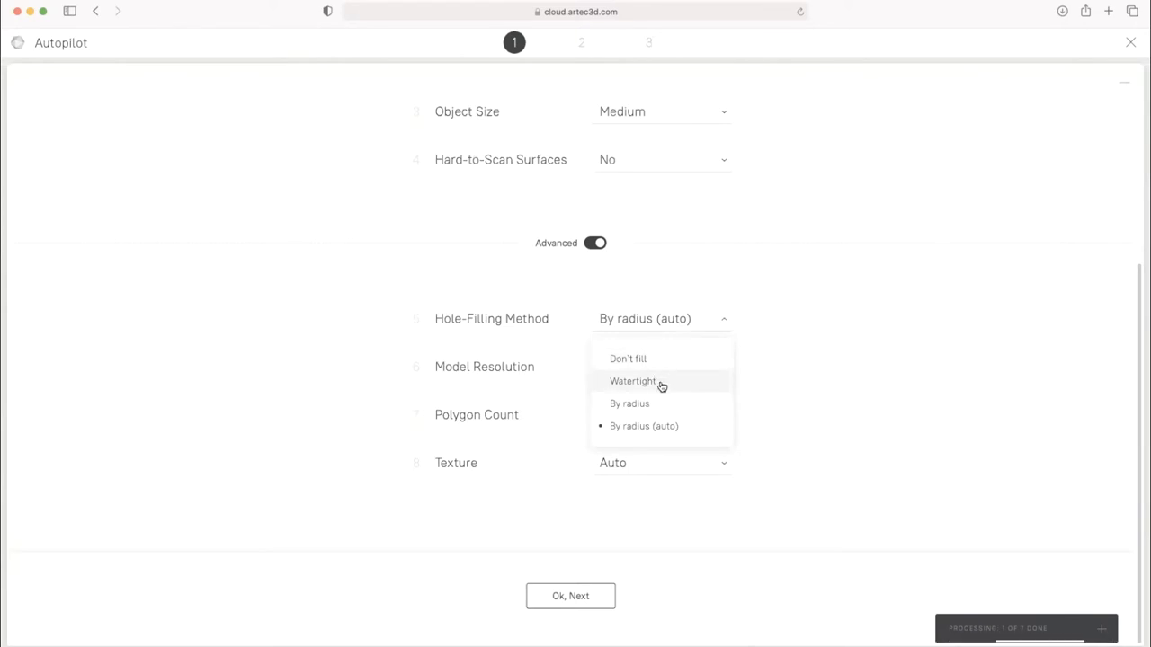
click(630, 404)
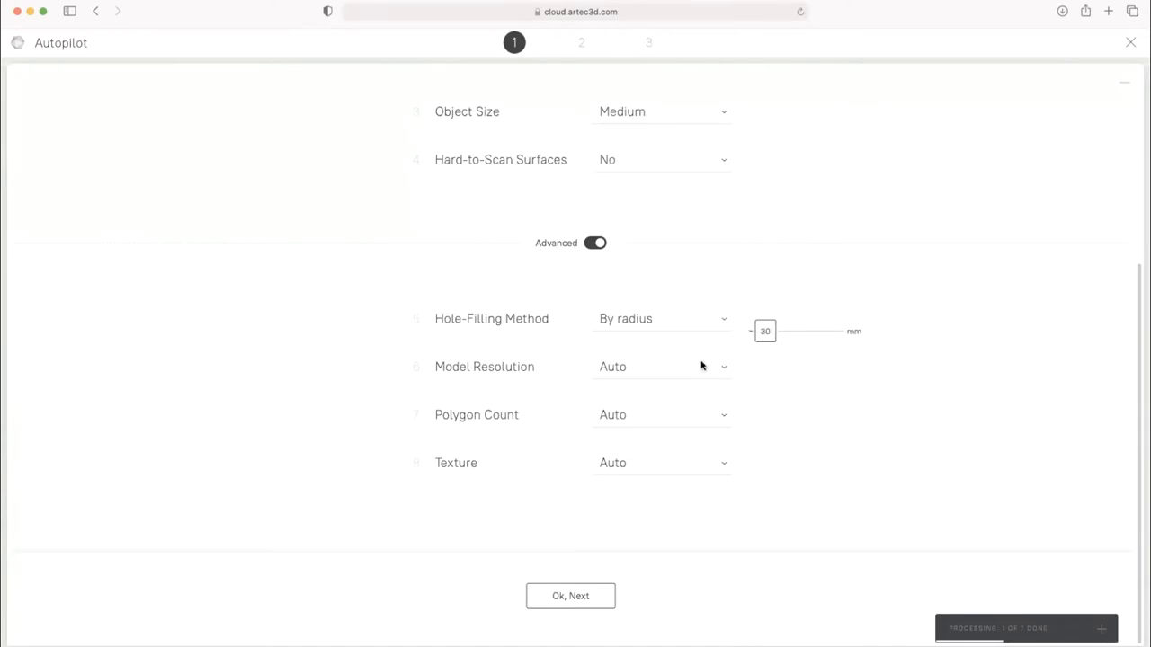
click(660, 366)
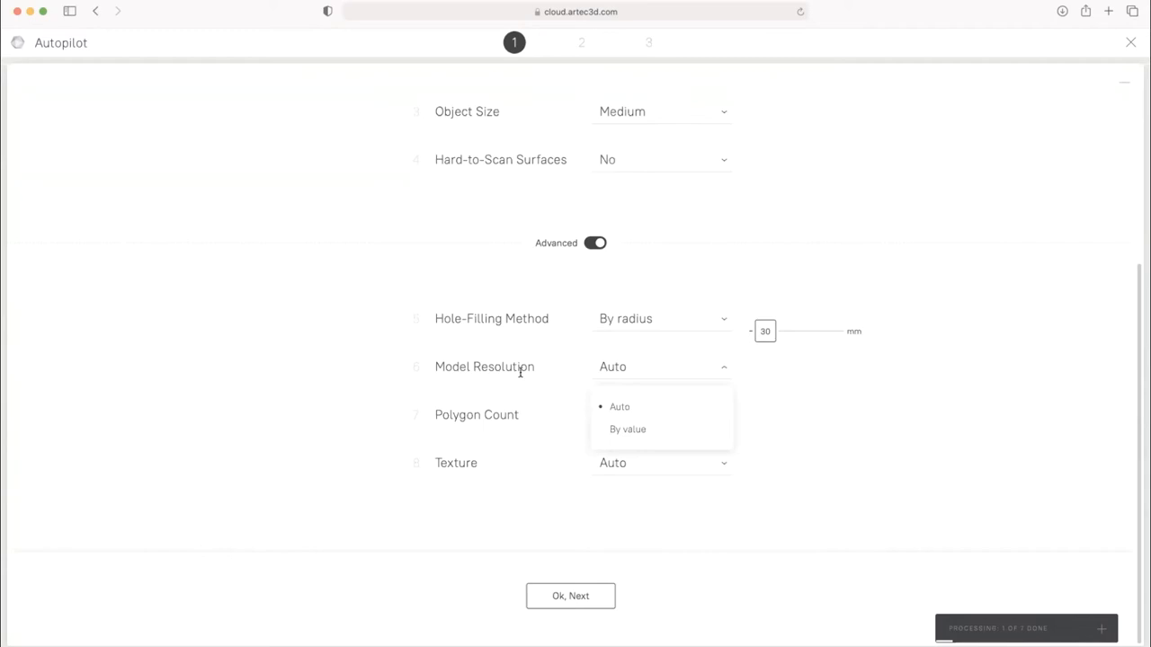
click(631, 415)
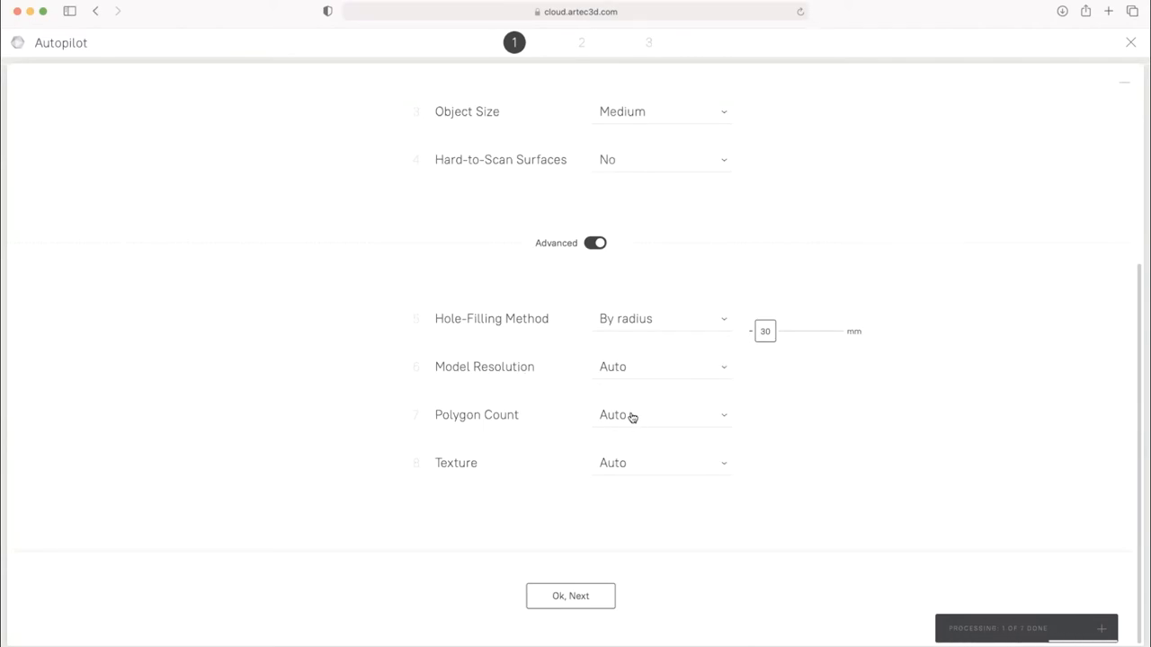
click(660, 414)
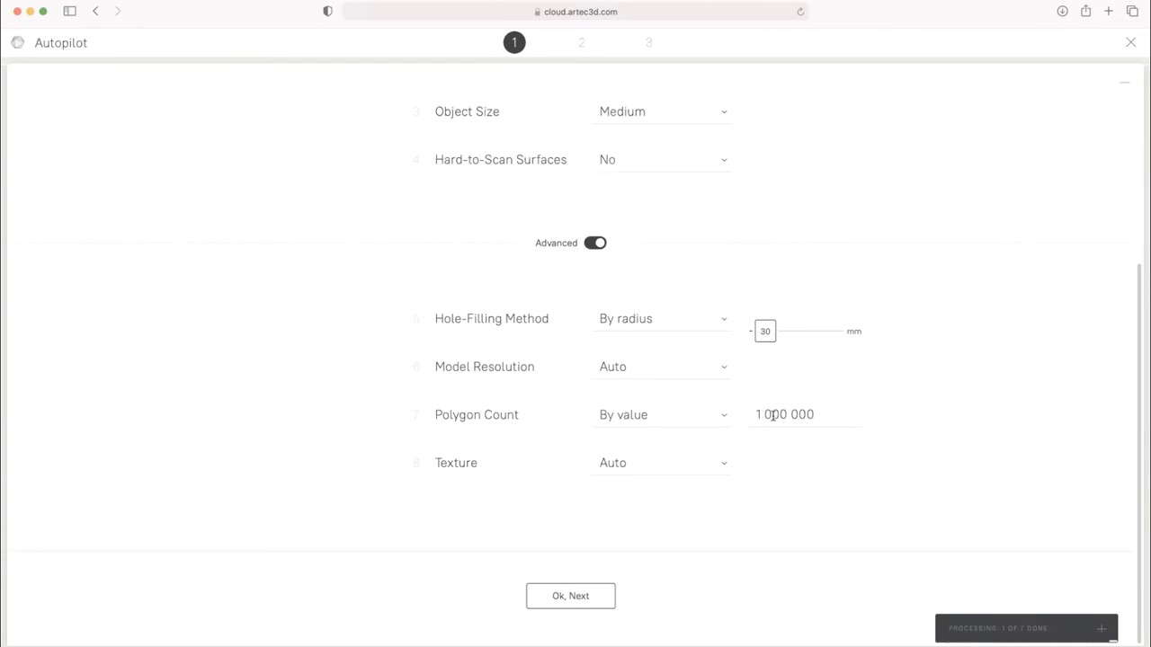
mouse_move(716, 467)
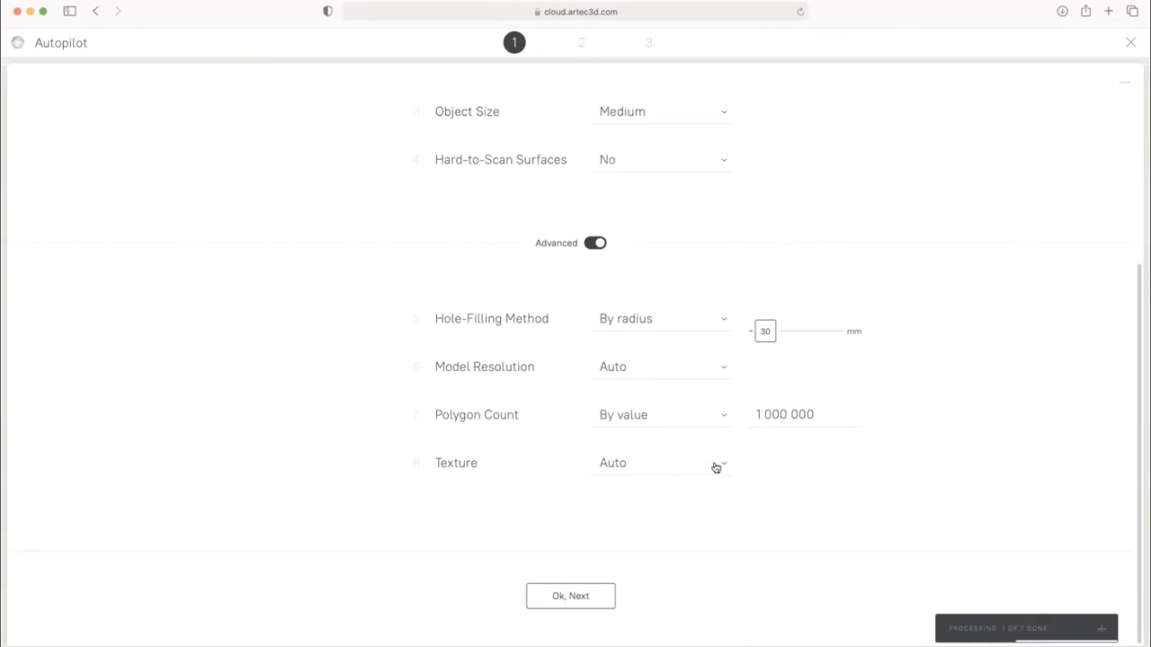
click(661, 463)
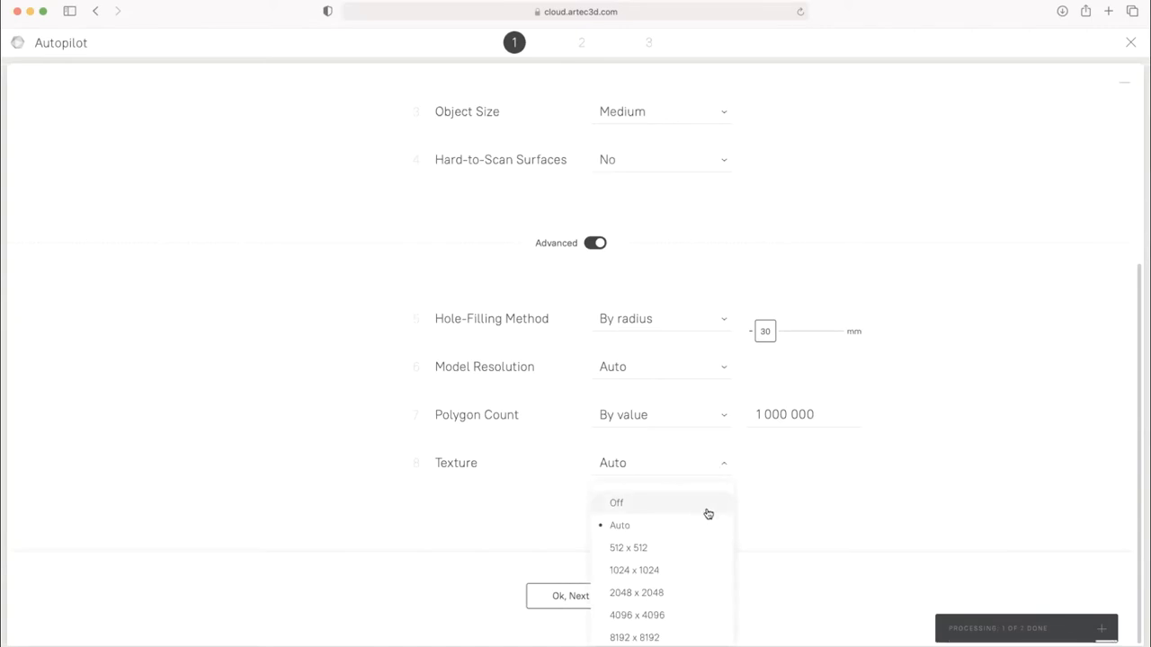
mouse_move(654, 581)
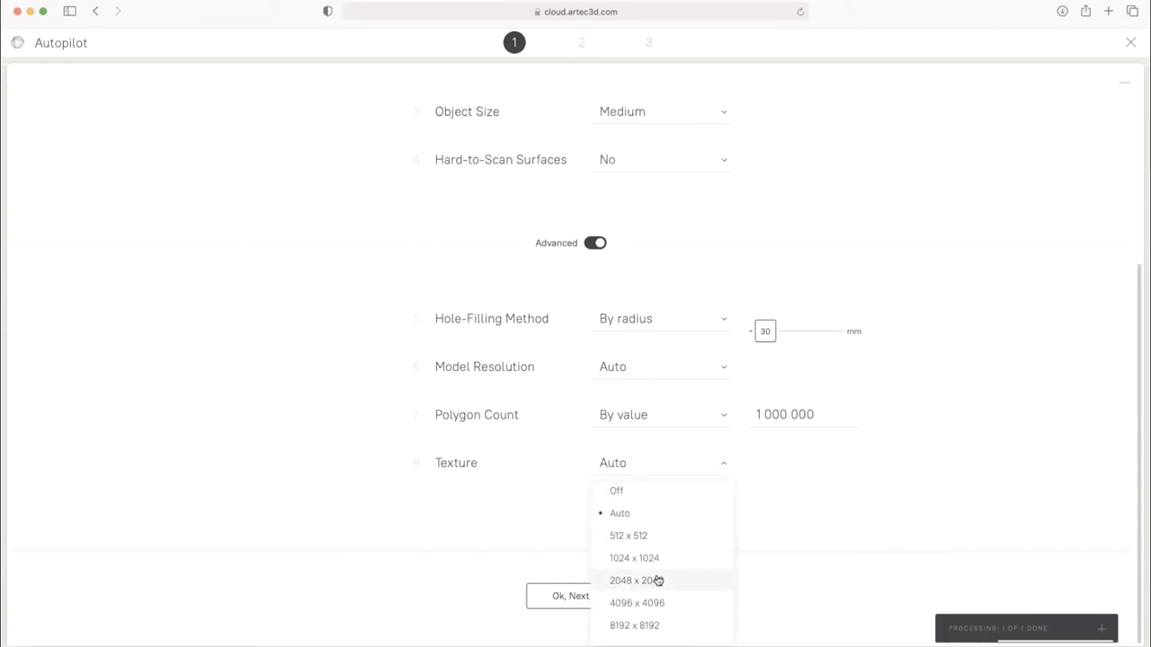
mouse_move(661, 583)
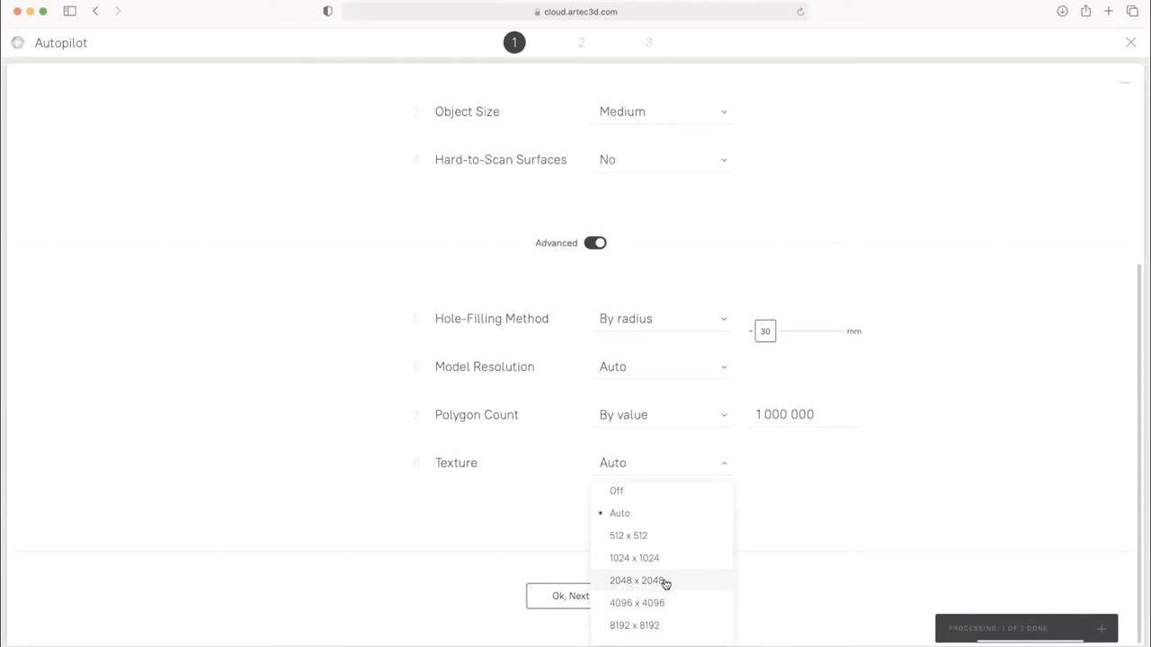
click(650, 581)
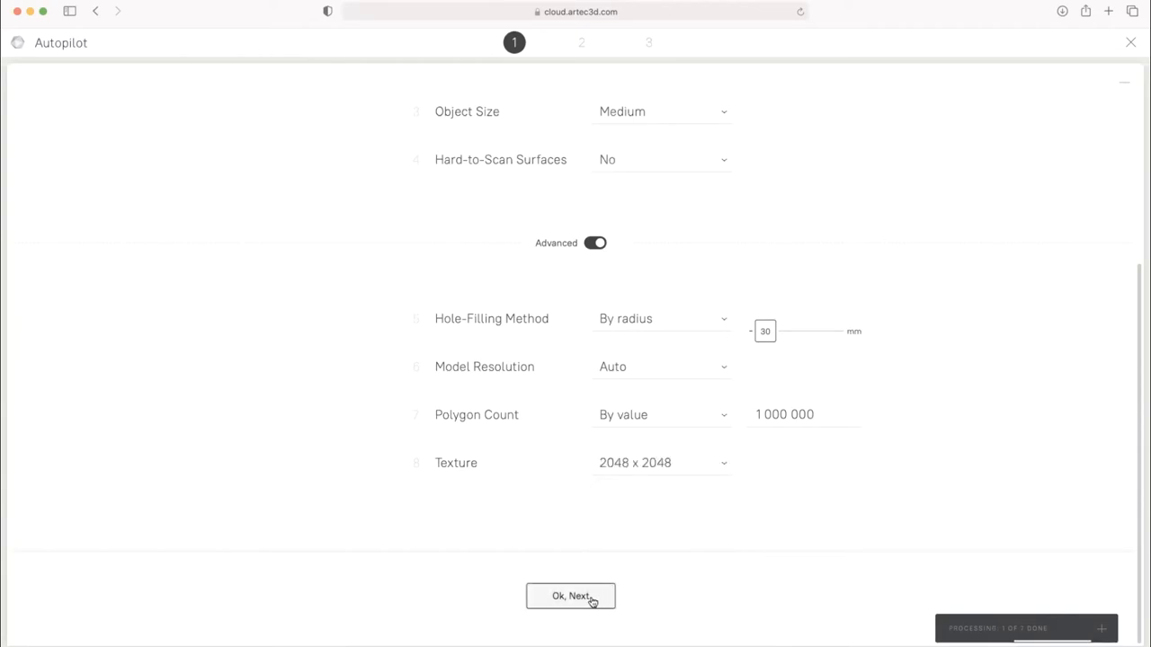
click(570, 596)
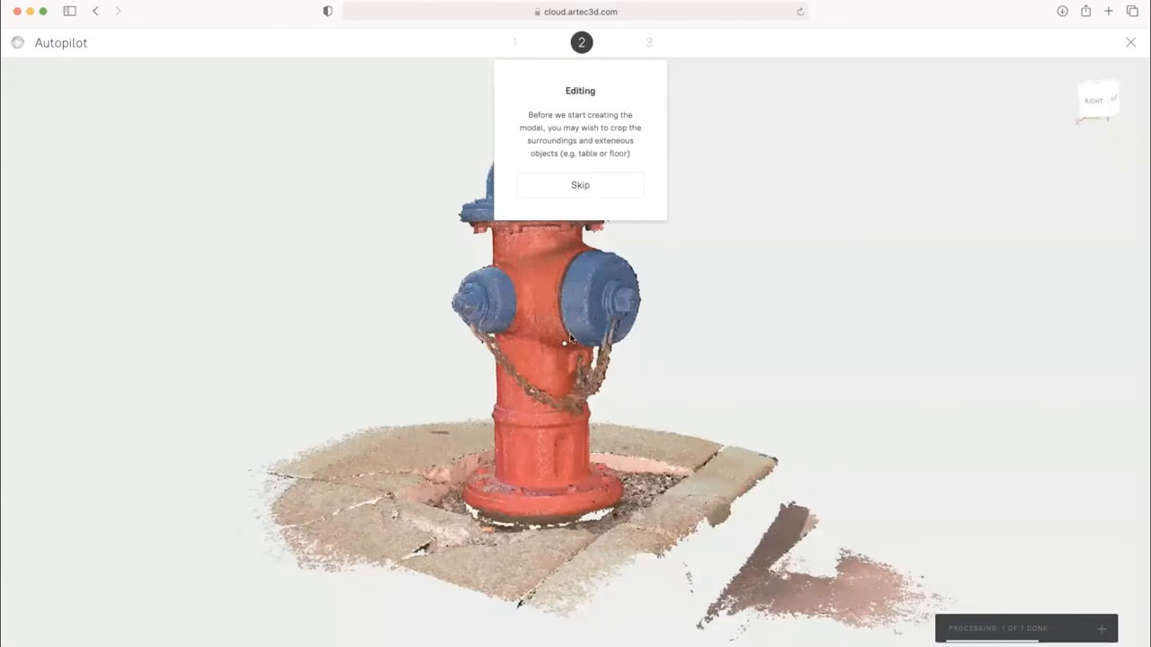
mouse_move(537, 378)
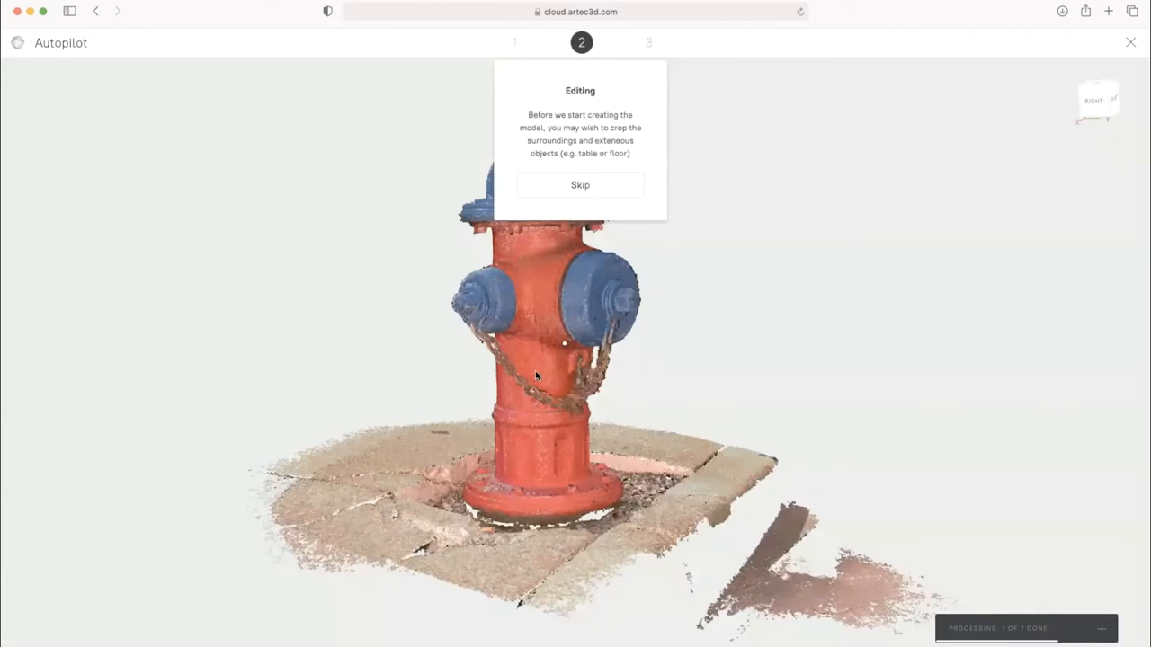
Dismiss the Editing prompt to bring up the erase tools for cropping
click(580, 185)
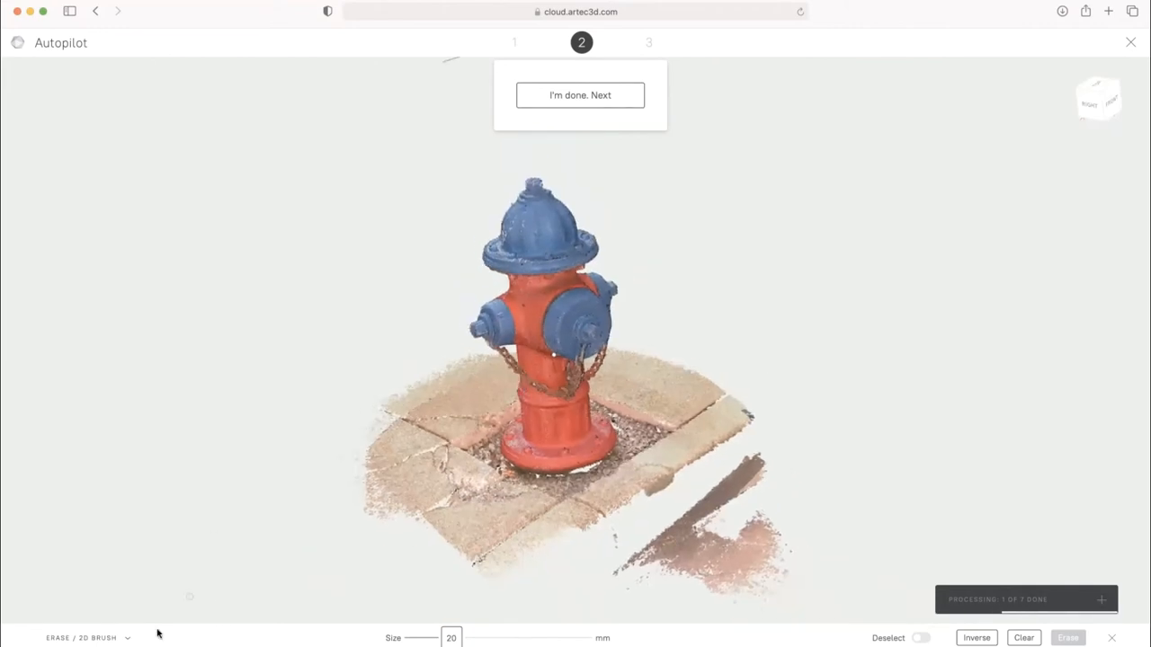
Erase the stray ground patch at the lower right using the Lasso selection
click(90, 637)
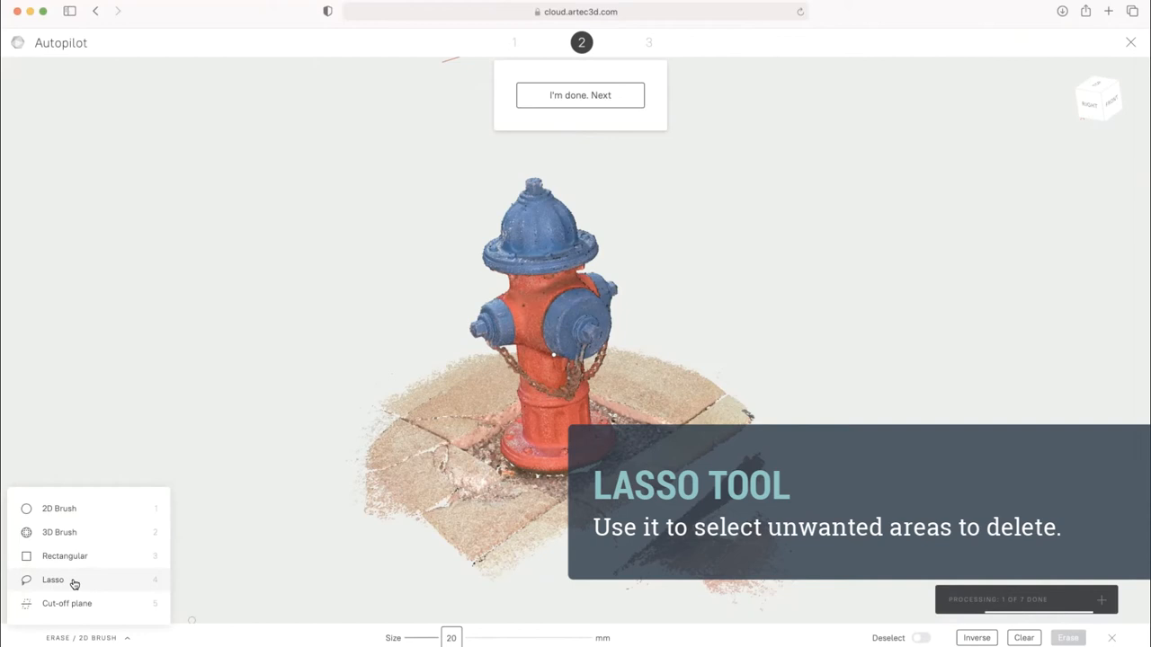
click(51, 579)
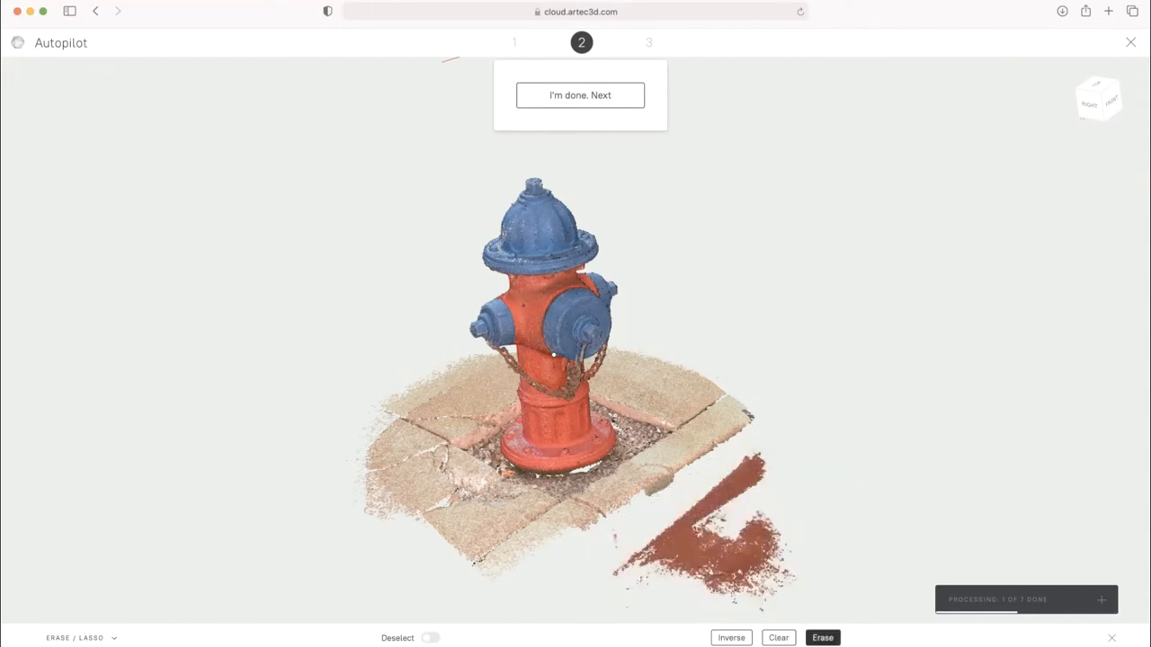
click(823, 638)
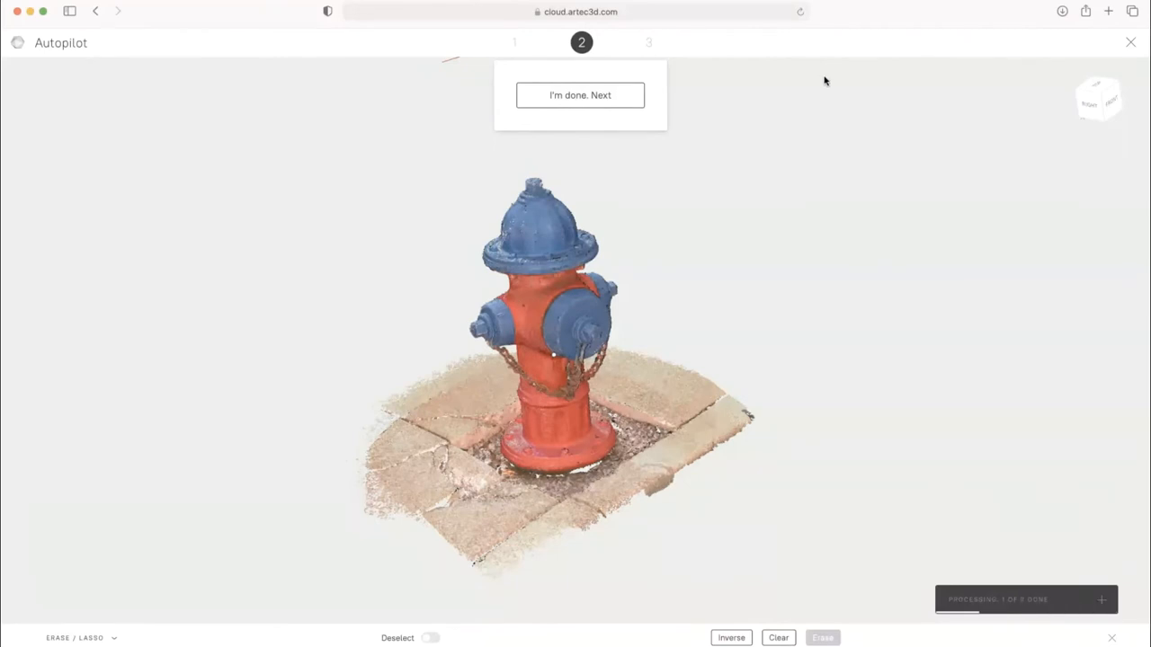
mouse_move(625, 165)
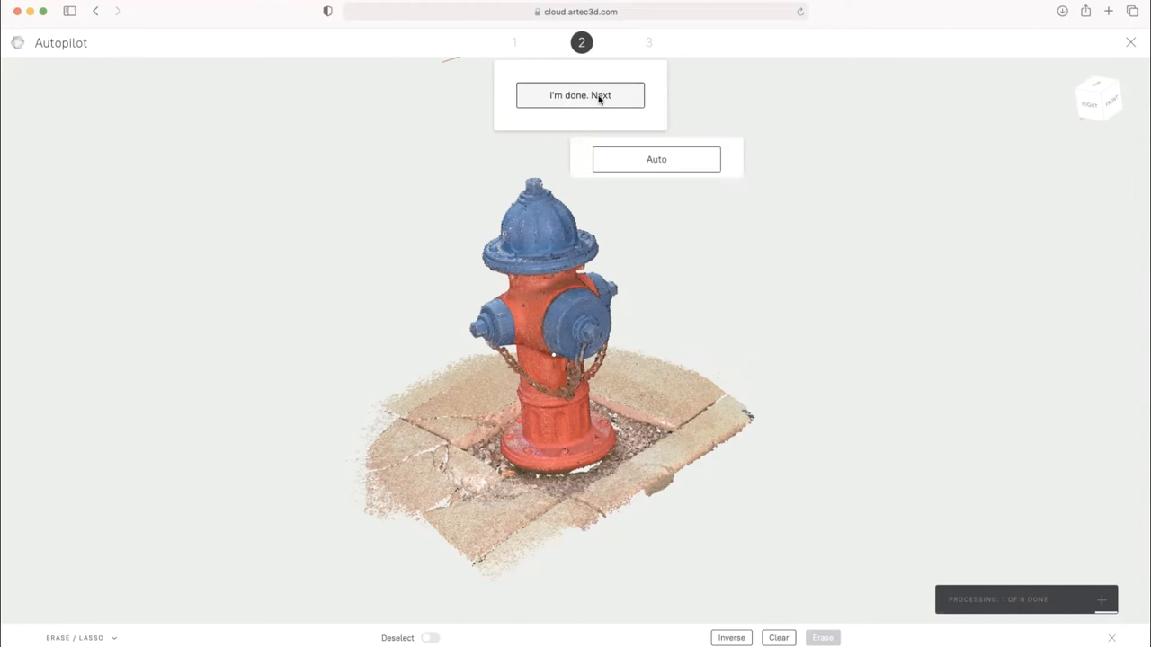
Finish editing with I'm done and skip the Alignment step
click(580, 95)
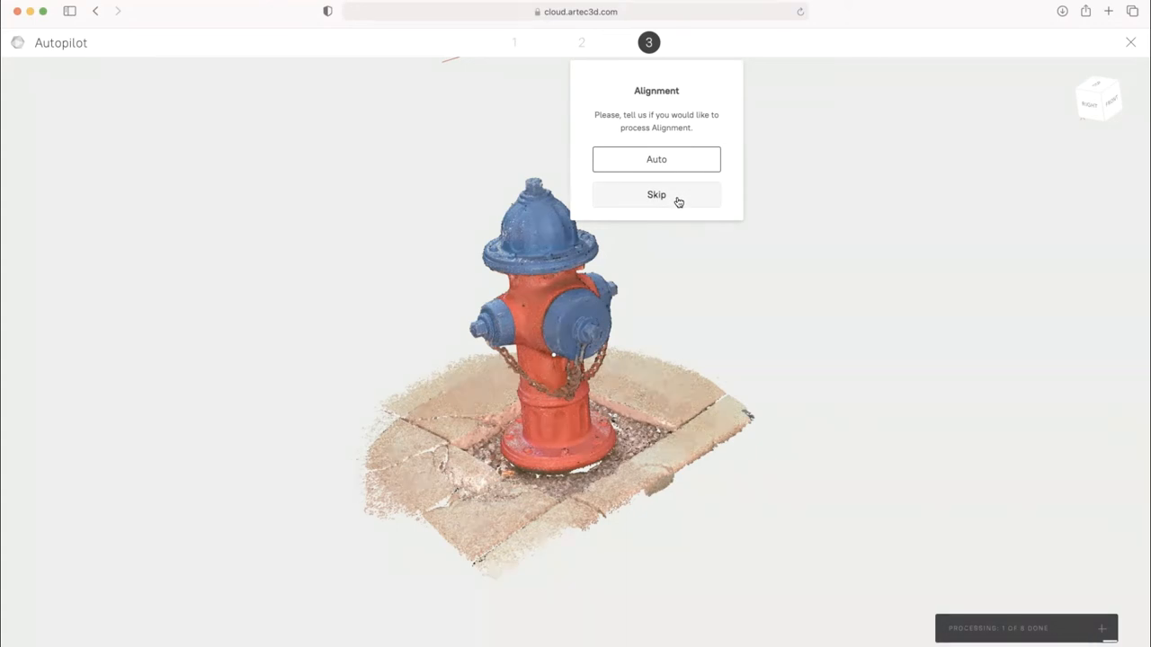
click(656, 194)
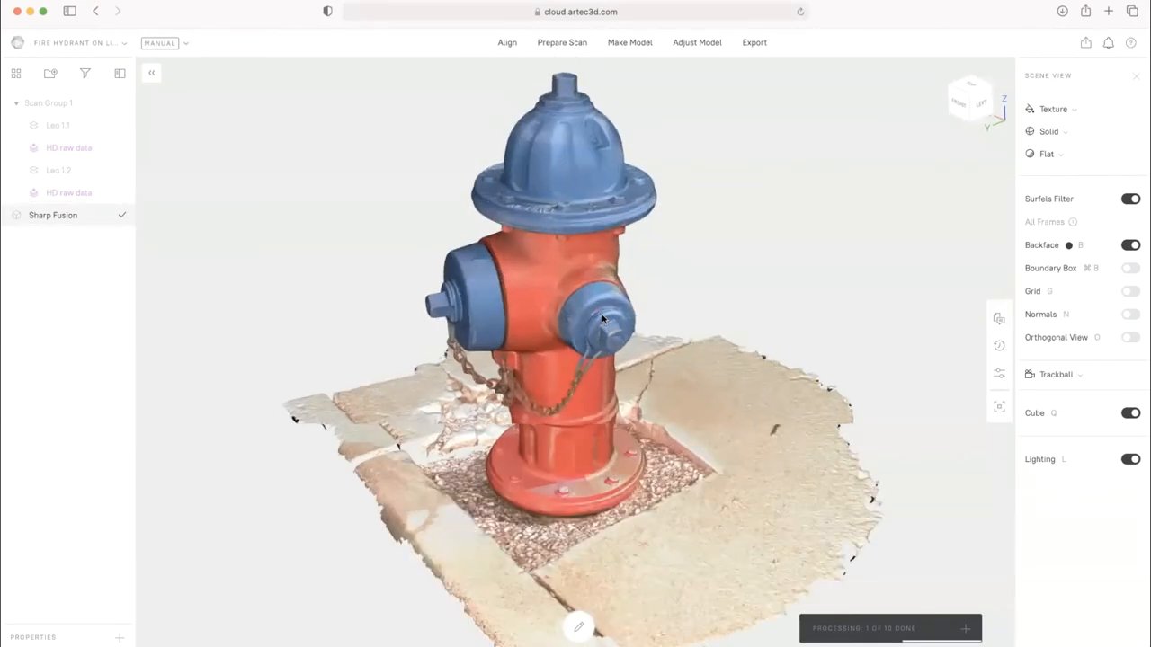
drag(602, 319, 490, 329)
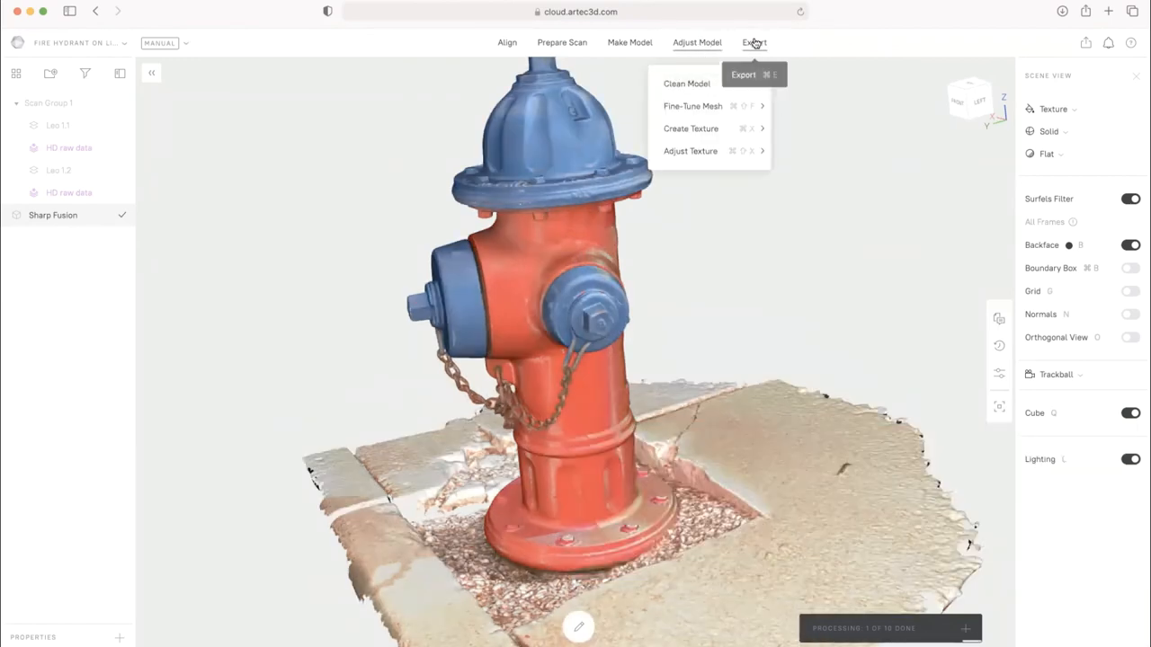
click(753, 42)
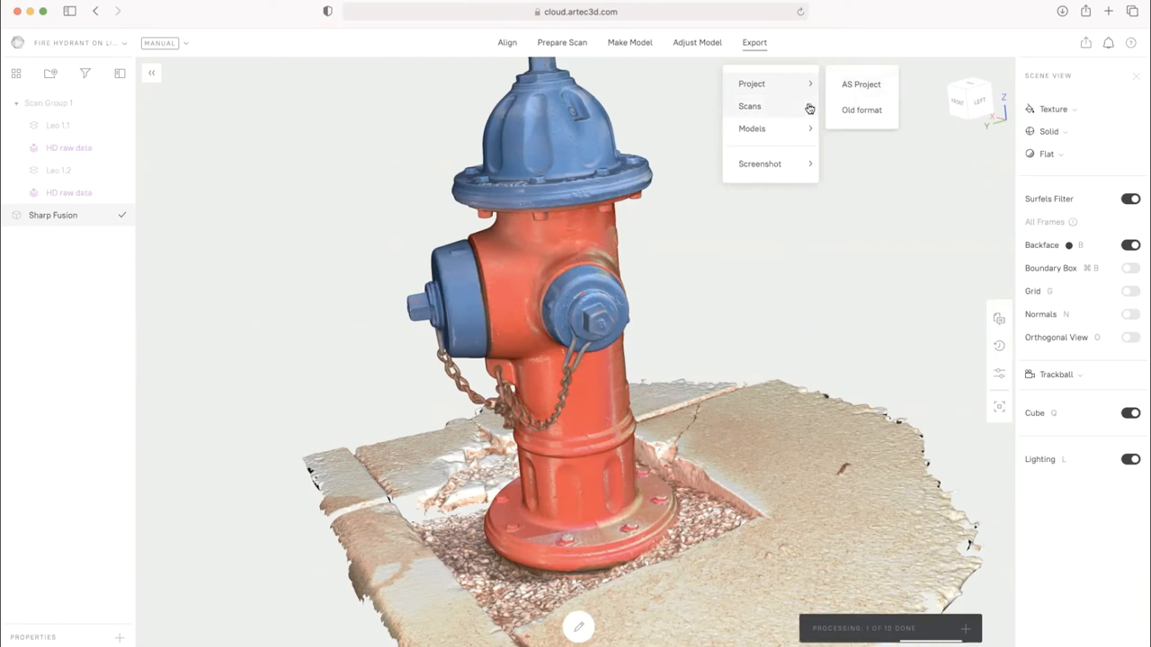
Export the Sharp Fusion model in OBJ format via Export > Models
click(749, 106)
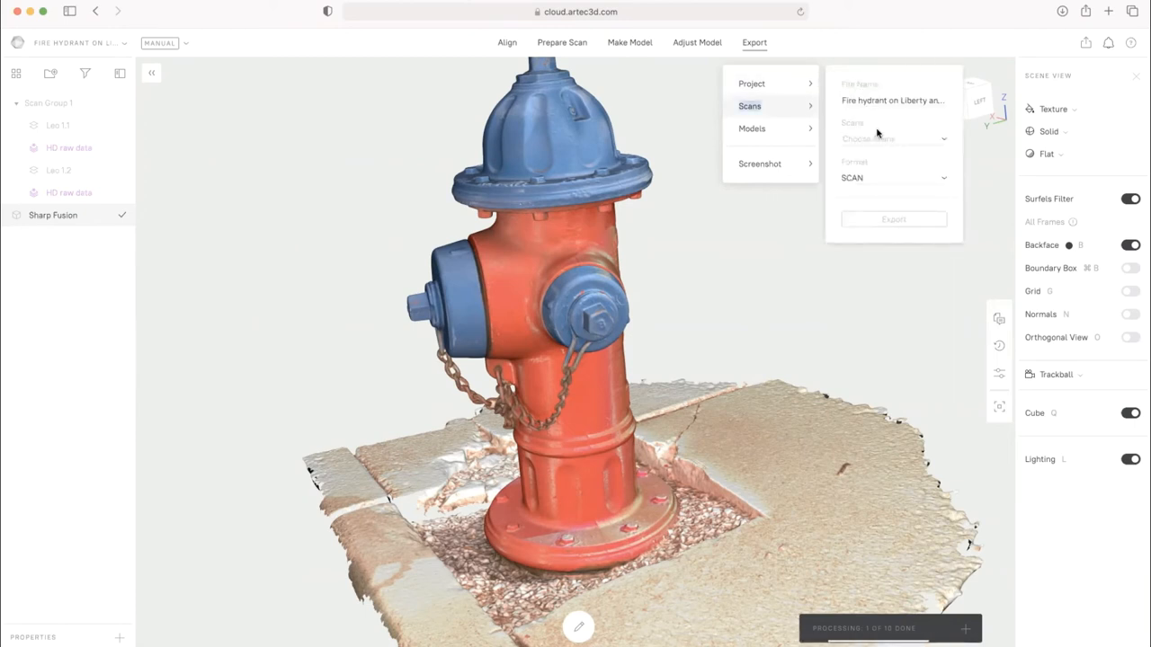
click(892, 137)
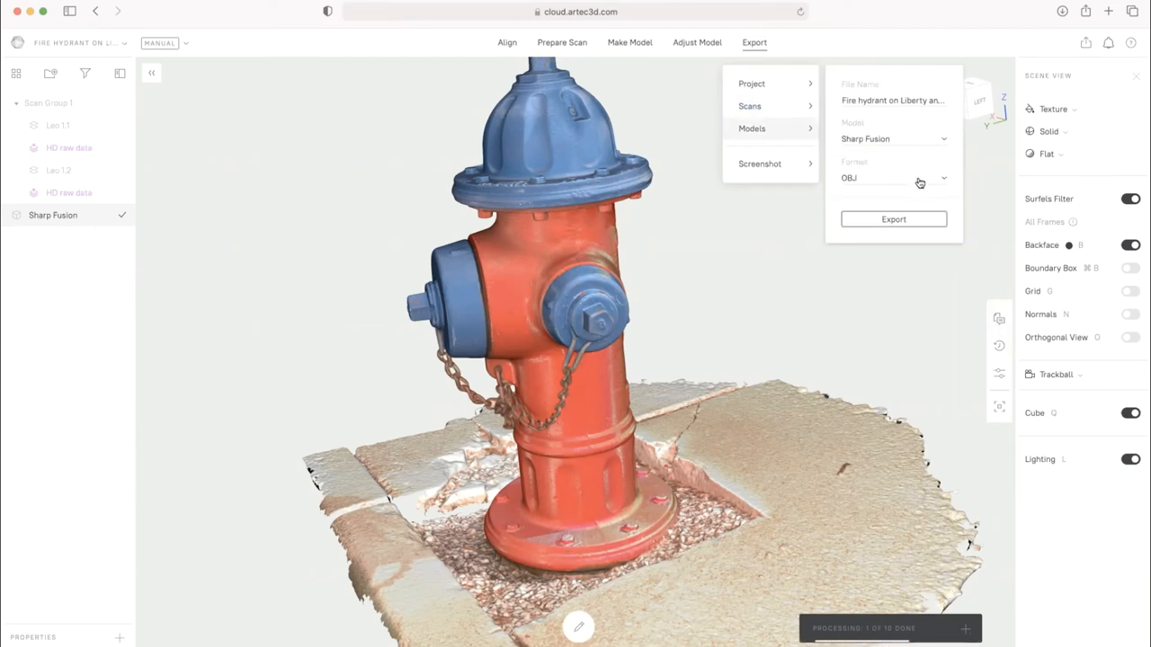
click(893, 177)
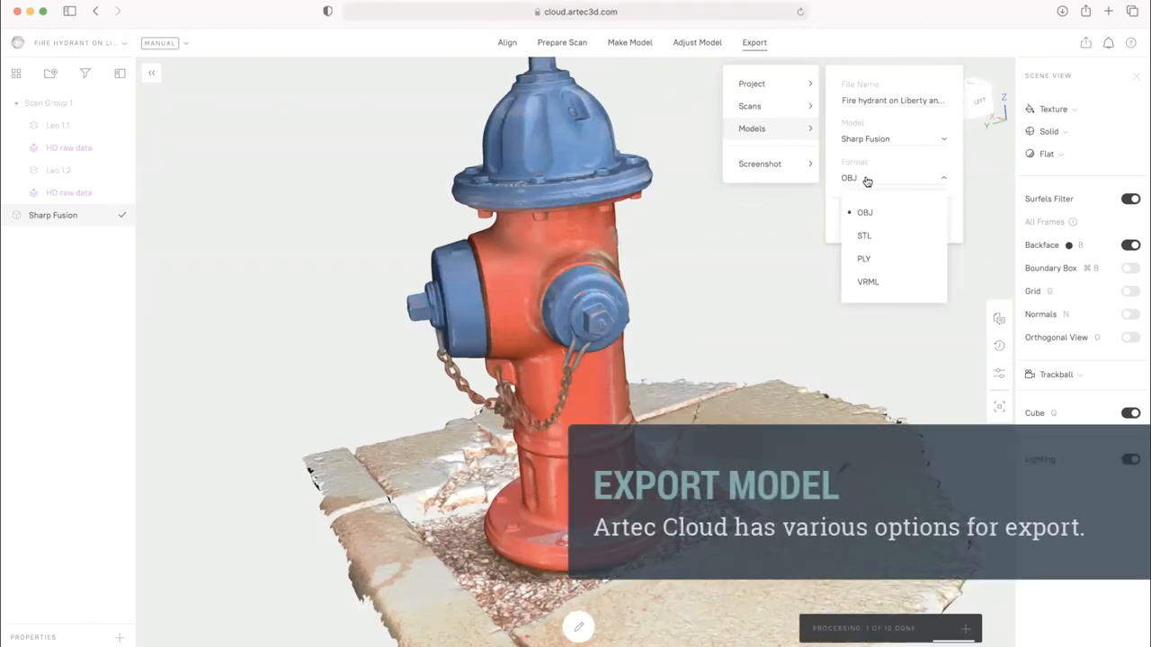
click(865, 212)
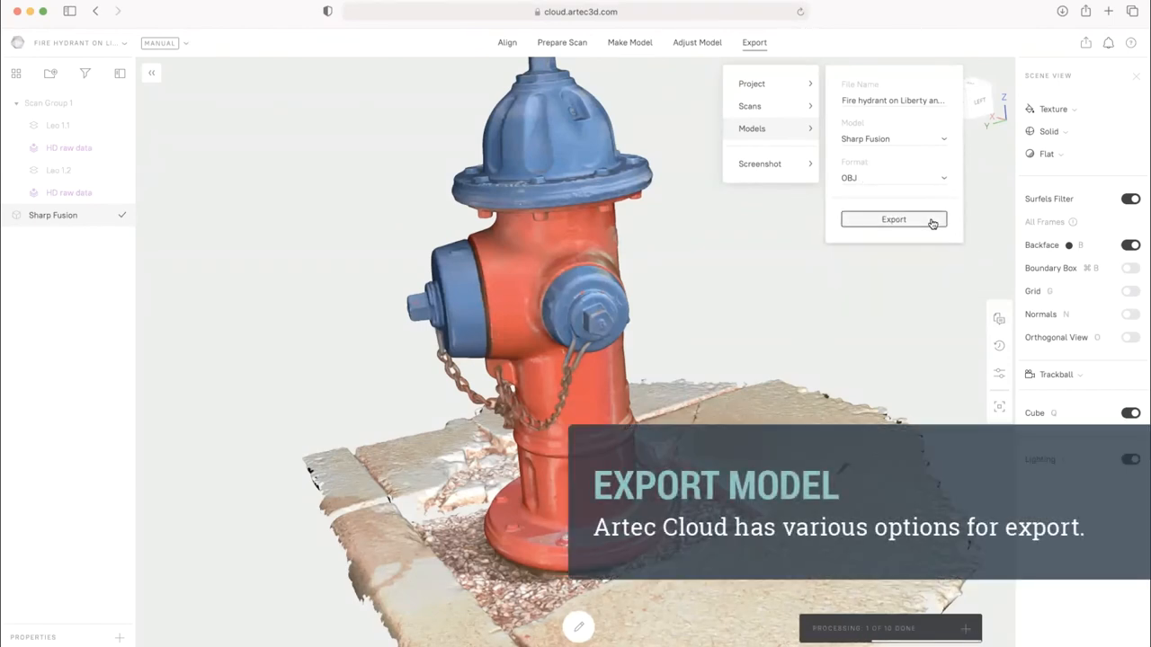
click(893, 219)
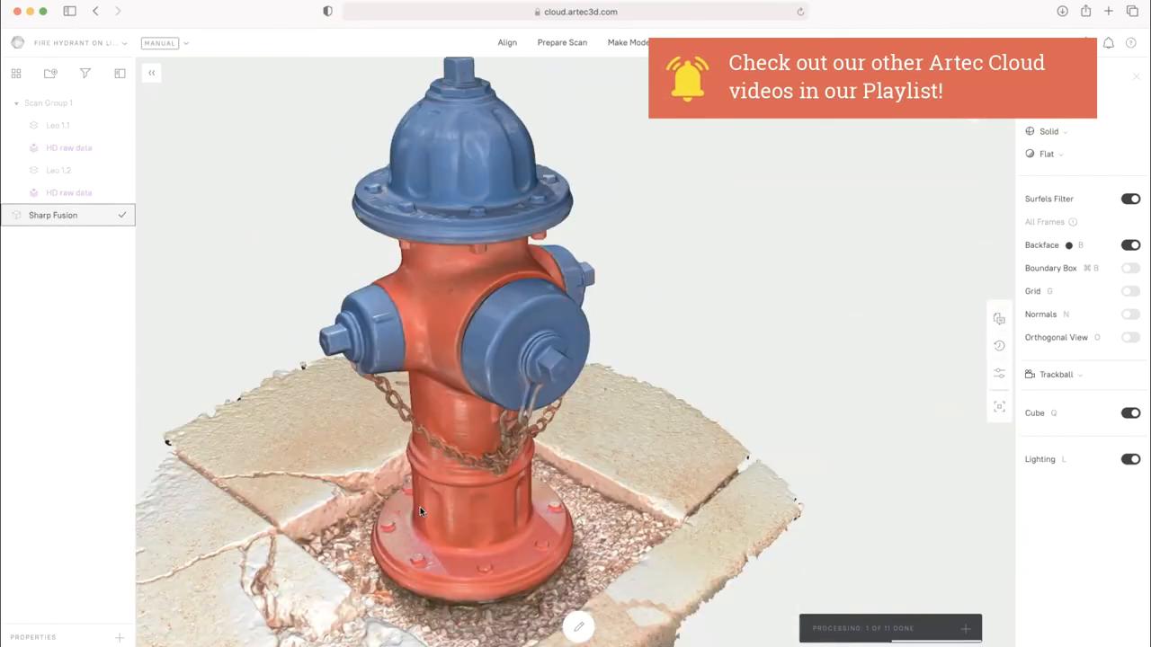
click(1134, 75)
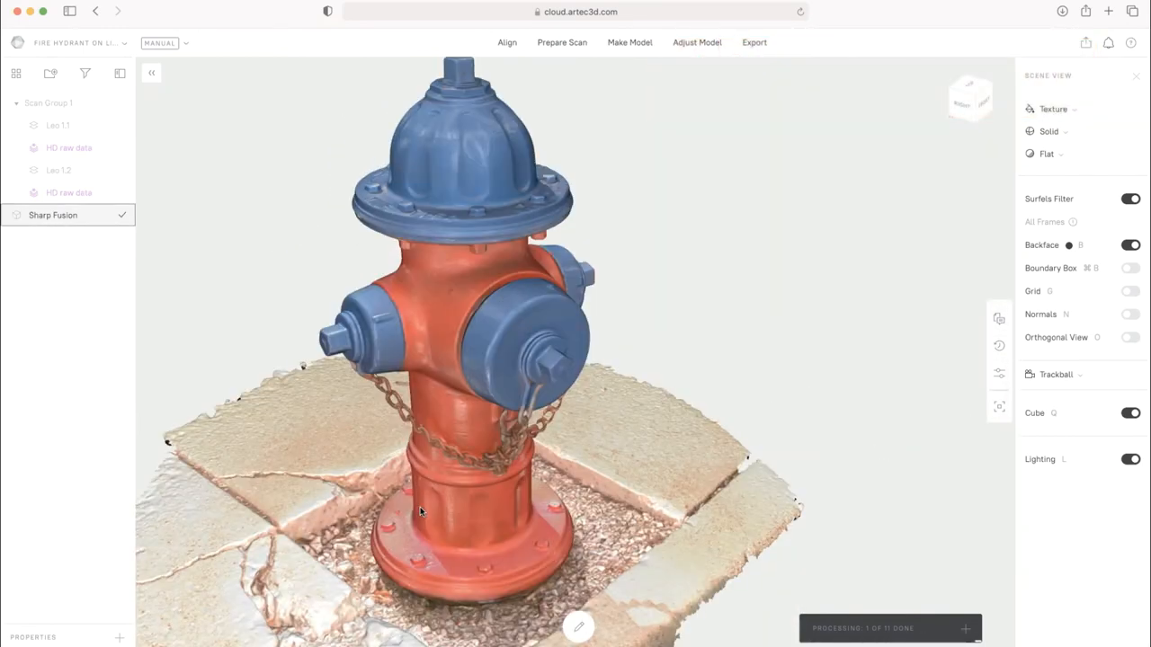